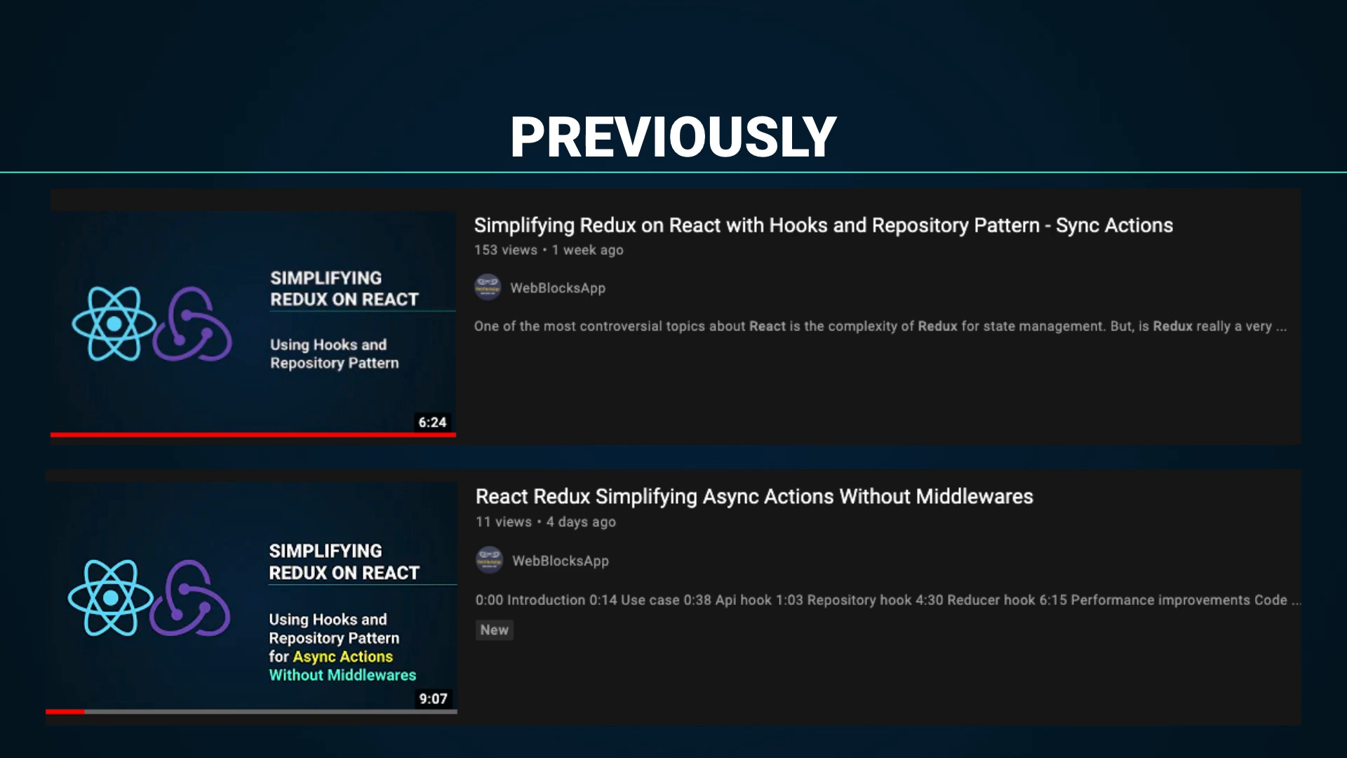
Add two new customer records and update one in the running app.
click(60, 43)
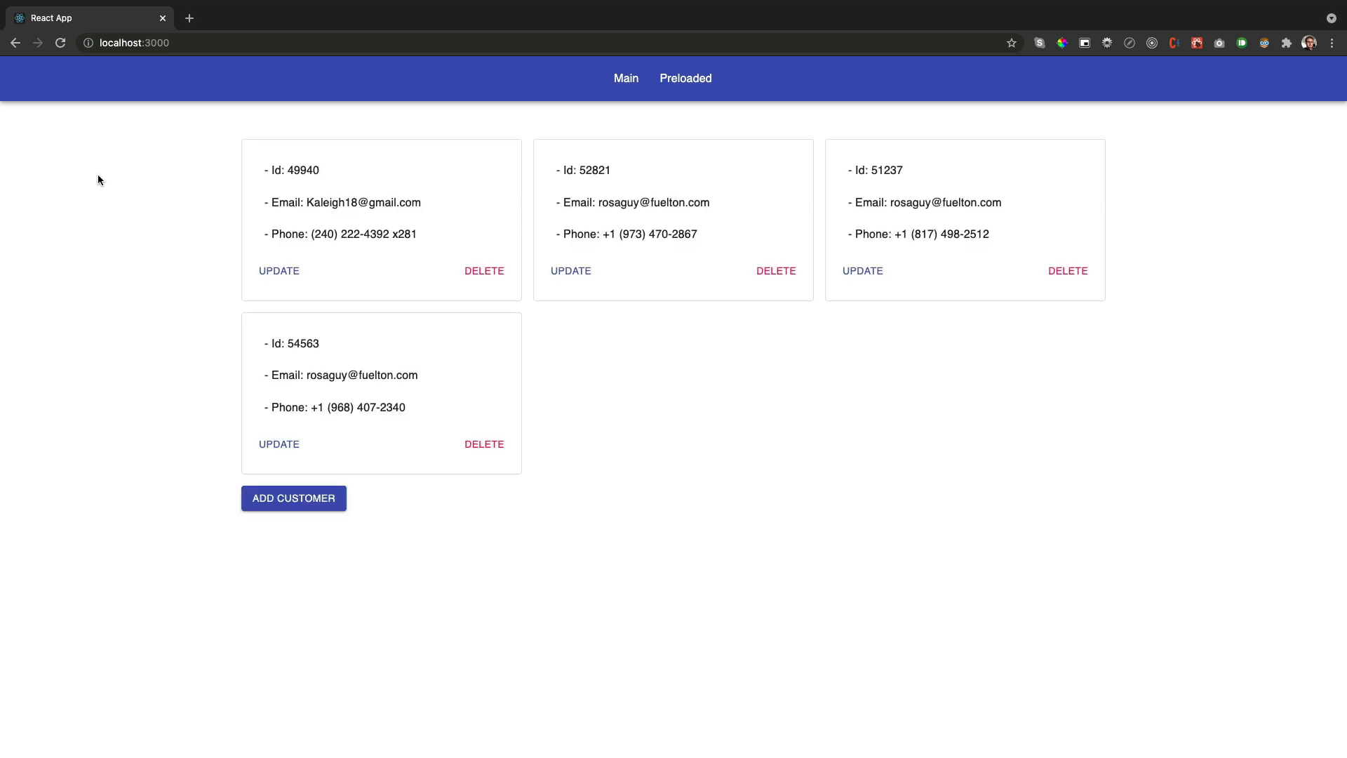
click(293, 498)
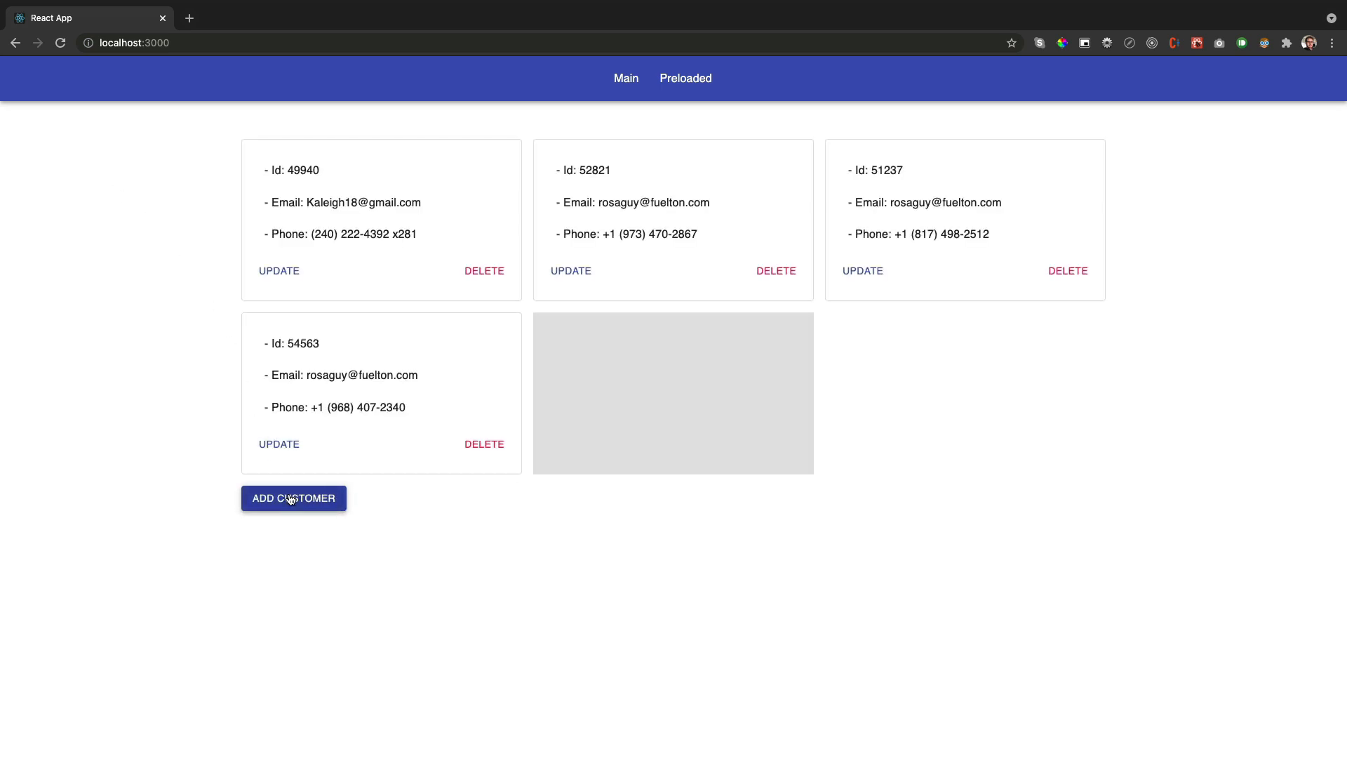
click(294, 498)
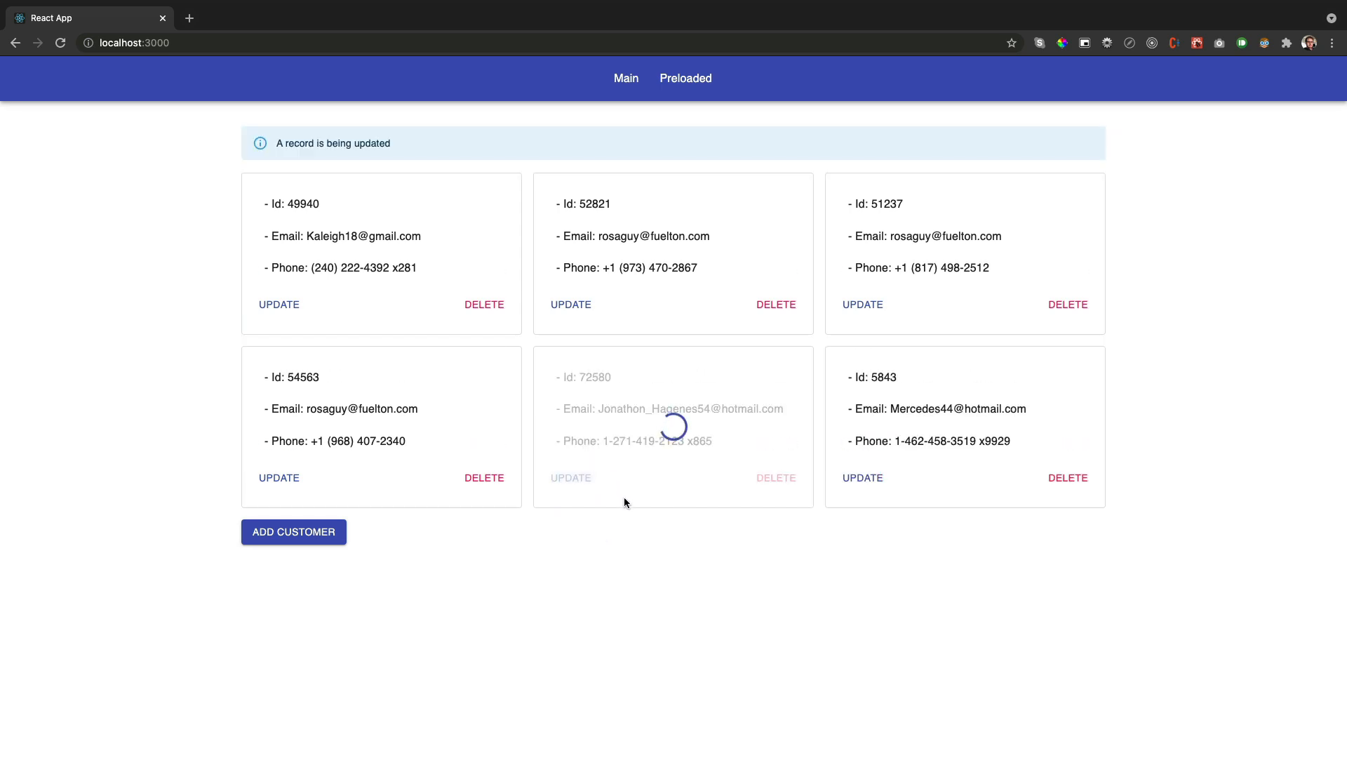
click(775, 477)
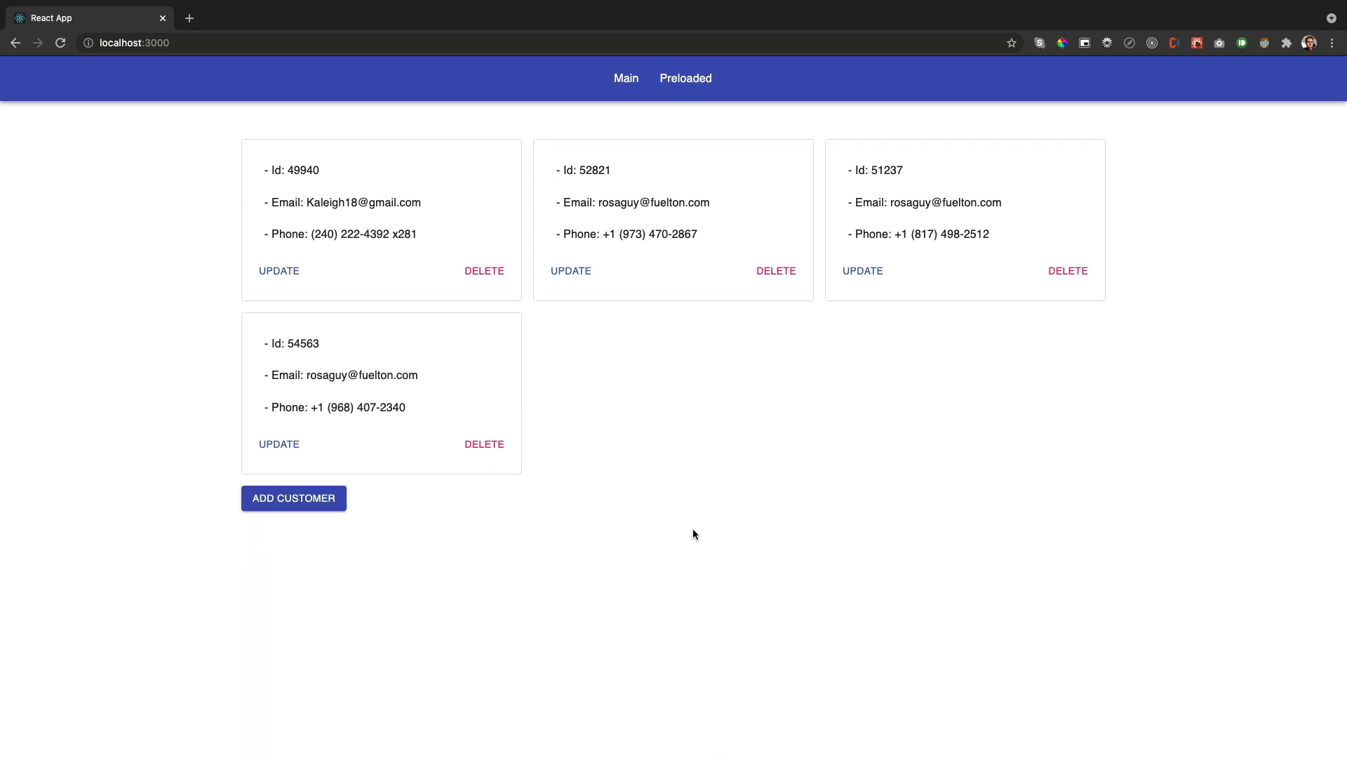
Switch between the Preloaded and Main pages, ending on Preloaded.
click(685, 78)
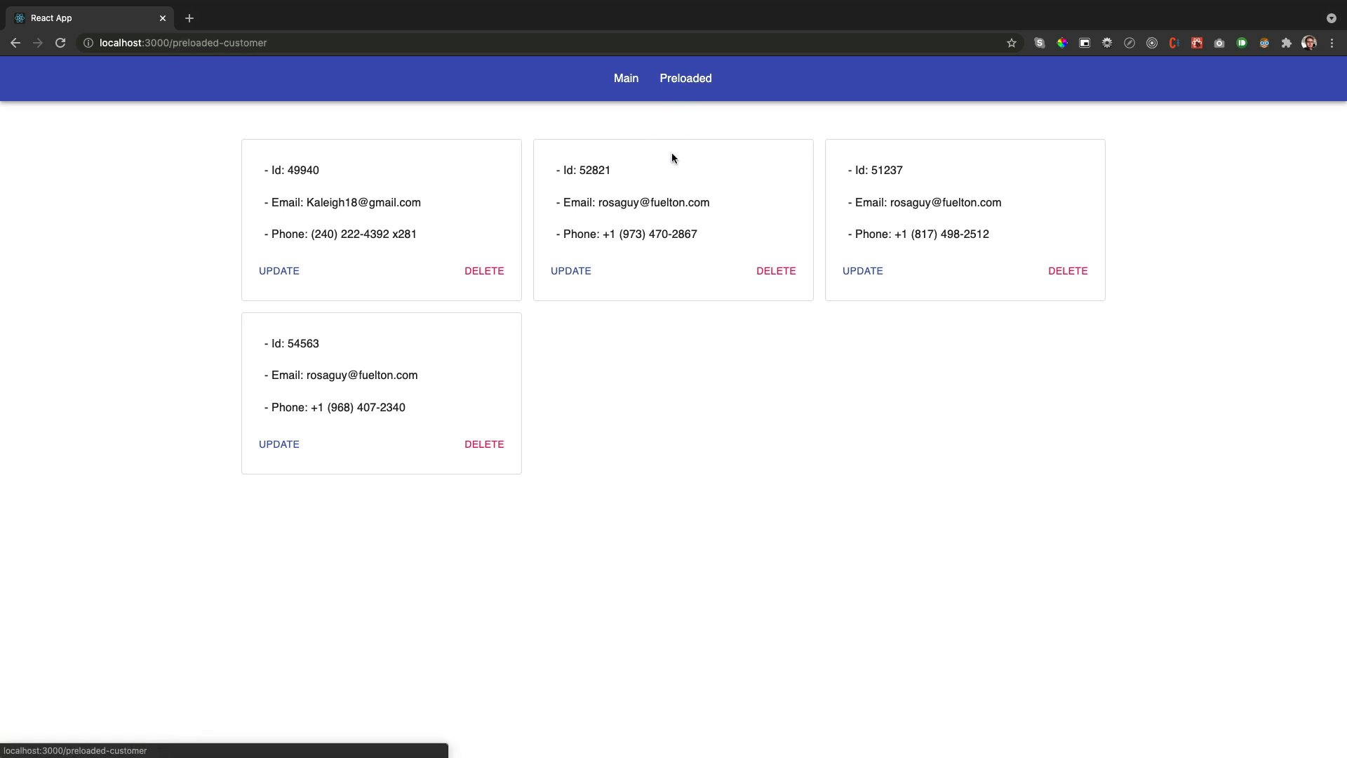
mouse_move(635, 88)
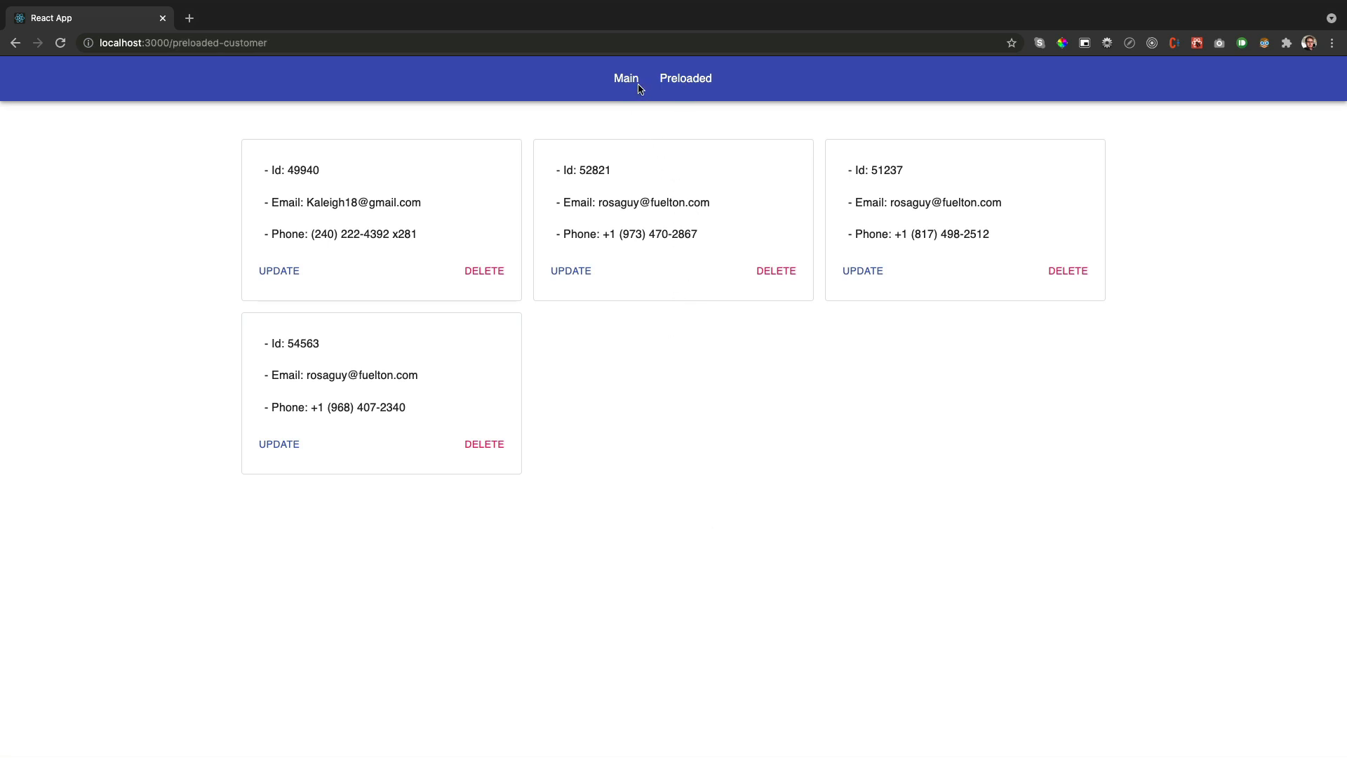
click(625, 78)
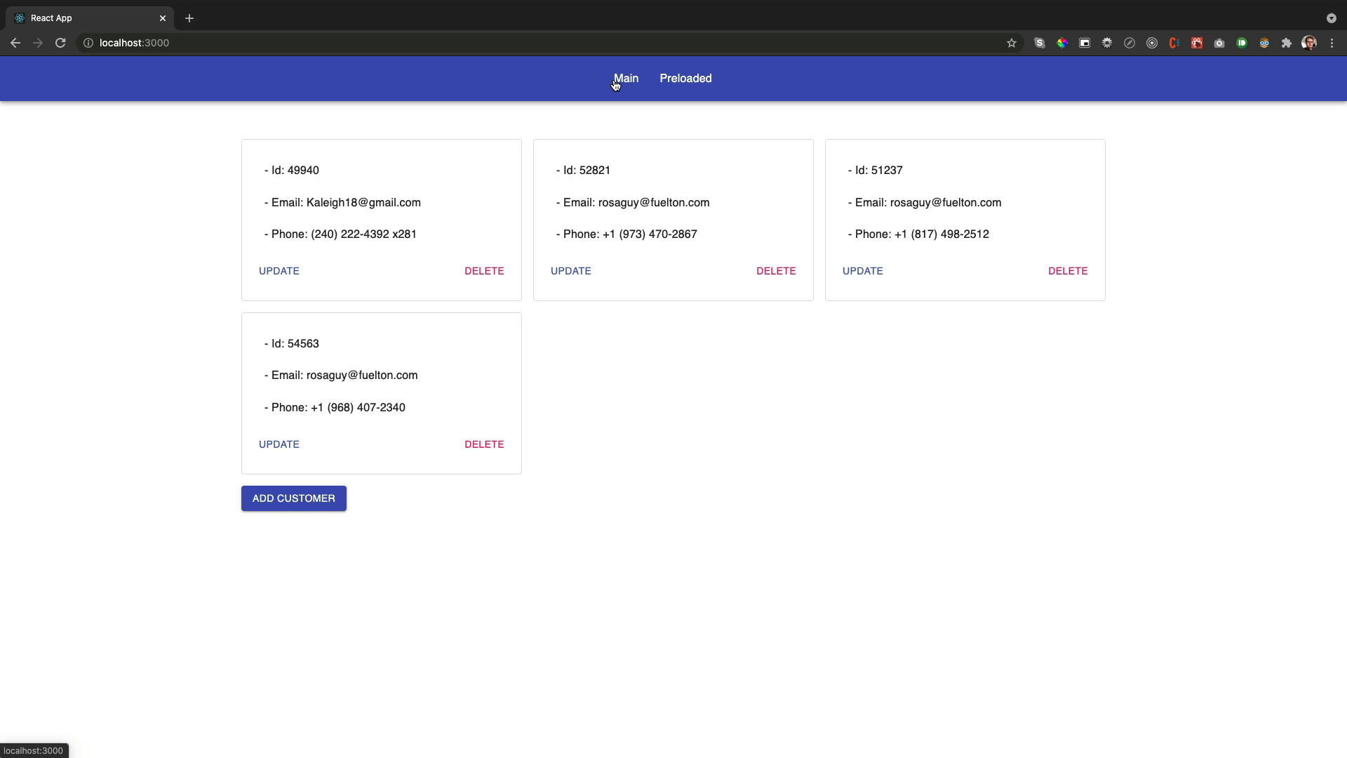
click(684, 78)
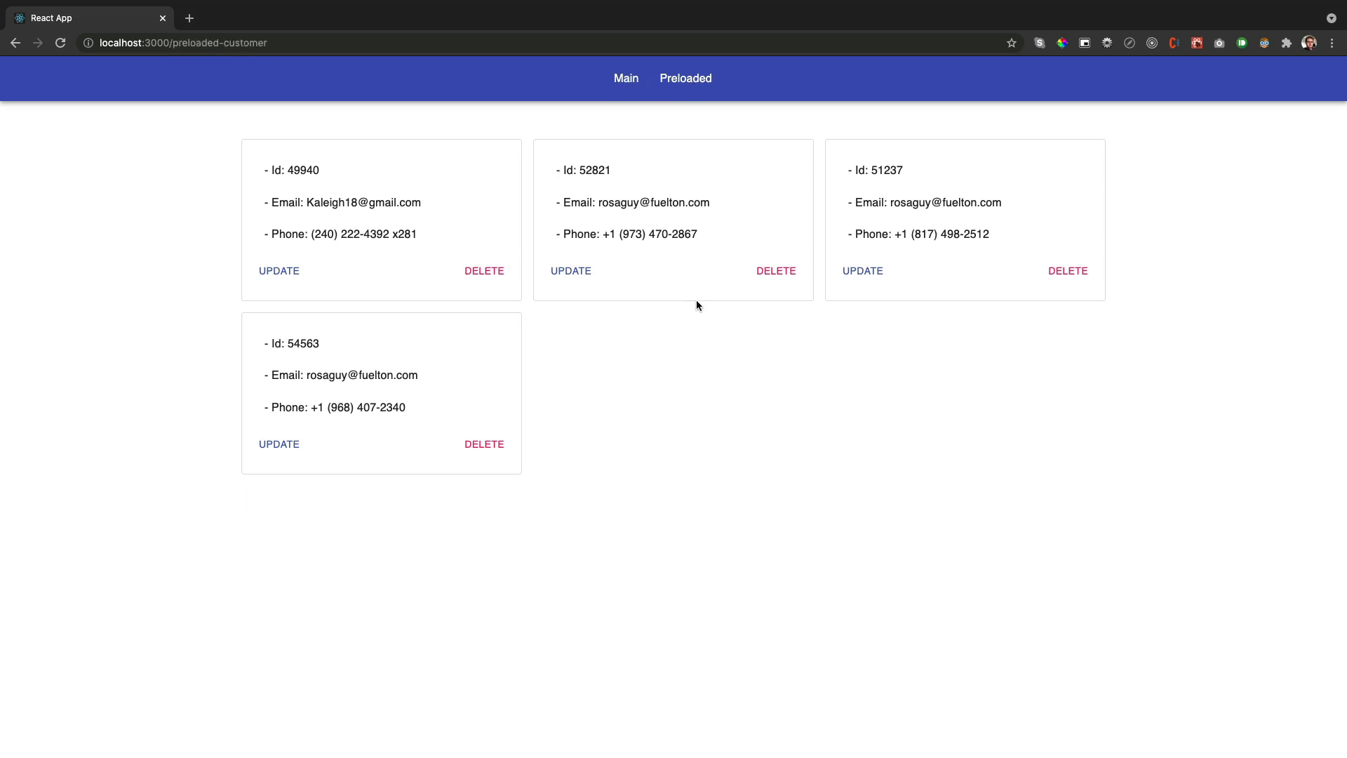
mouse_move(694, 467)
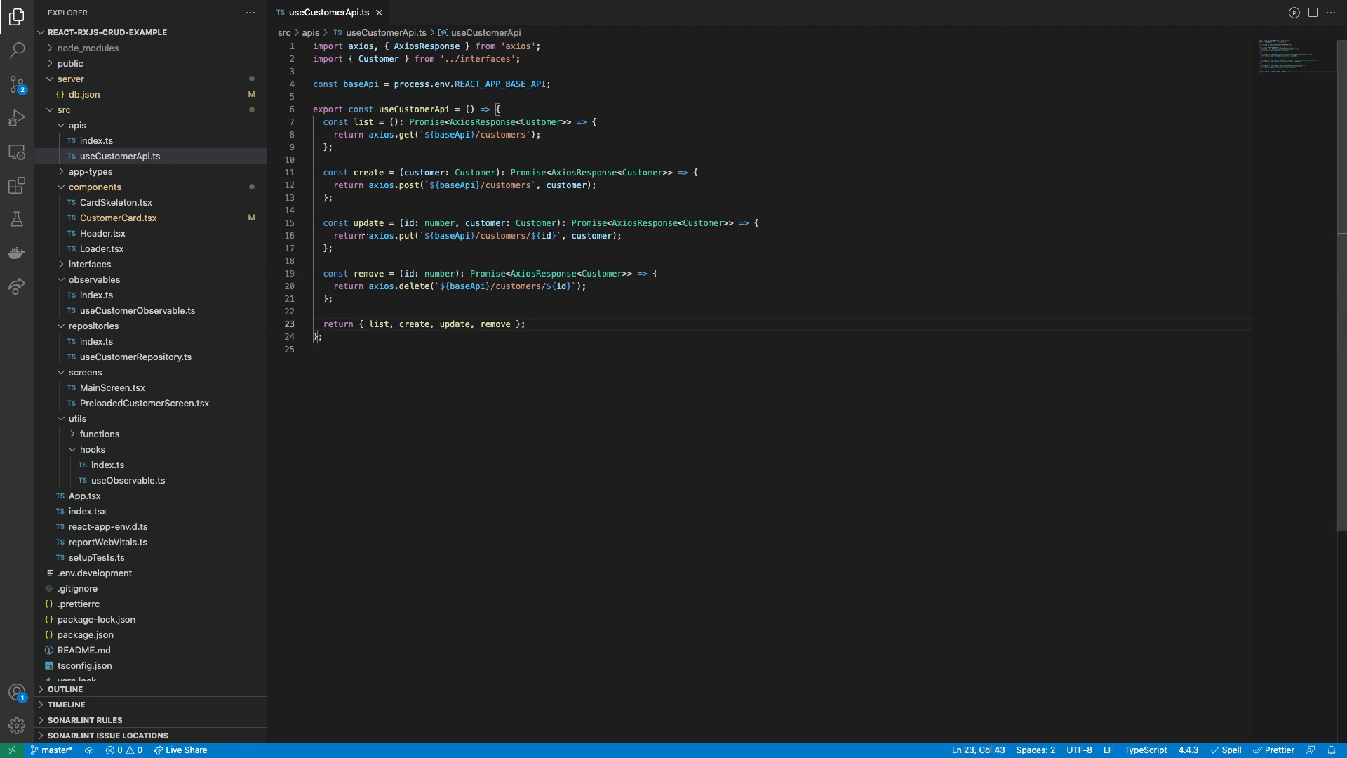
mouse_move(142, 371)
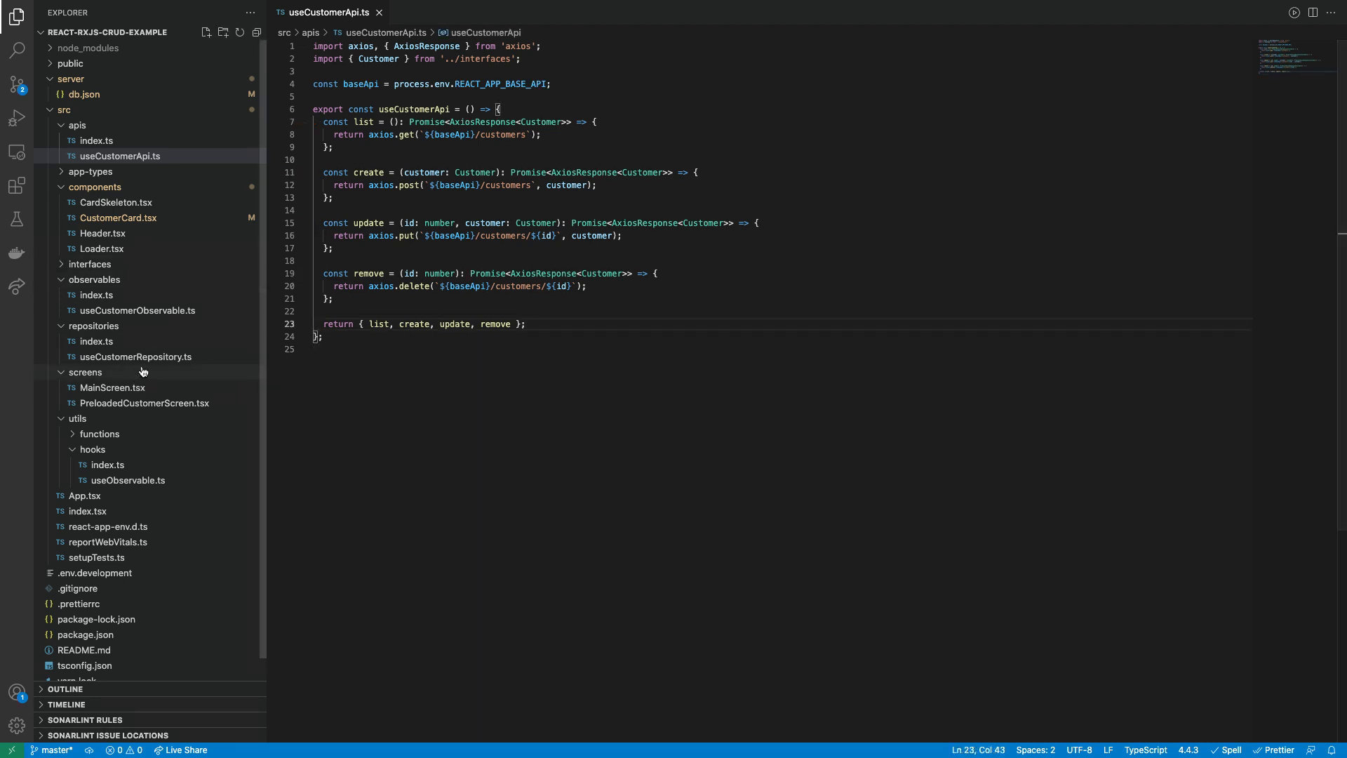
Open useCustomerRepository.ts from src/repositories in the Explorer.
click(135, 357)
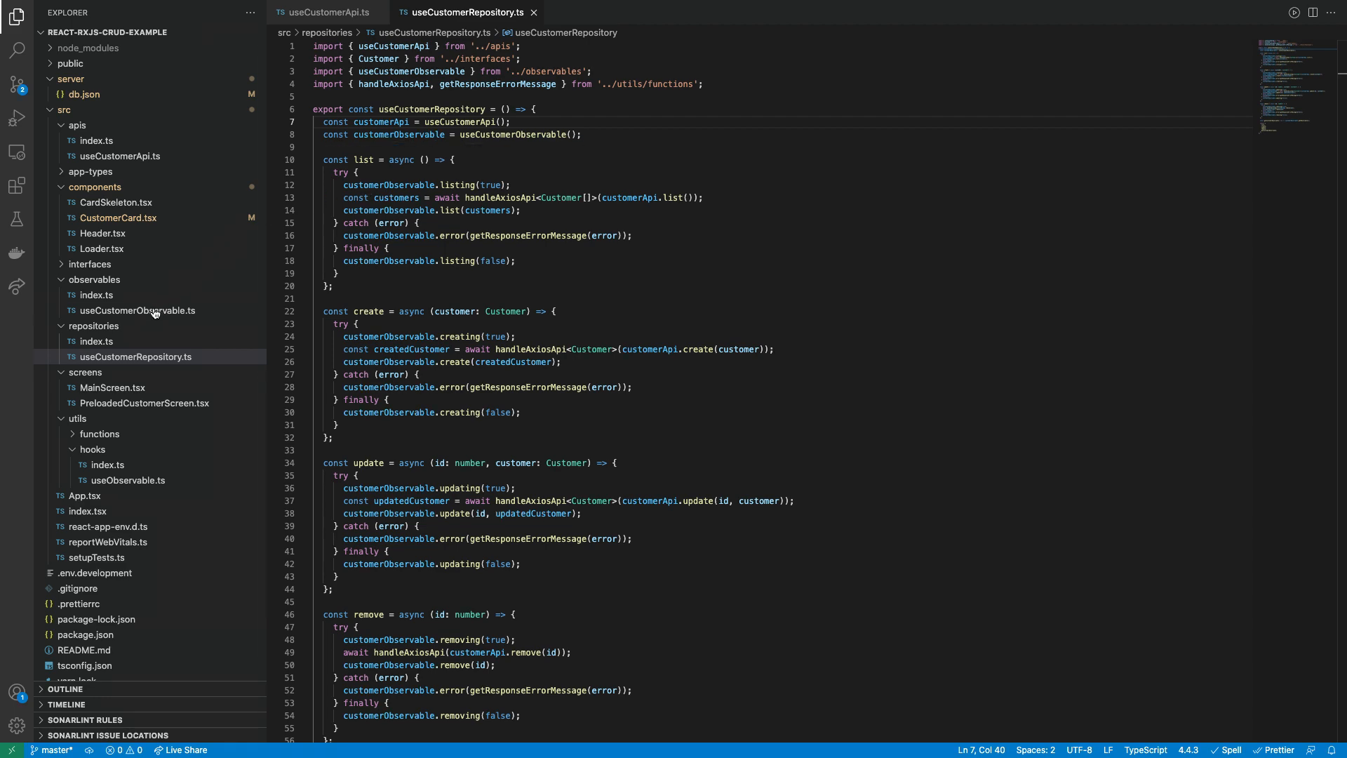
Open useCustomerObservable.ts and review its initial state and BehaviorSubject.
click(138, 310)
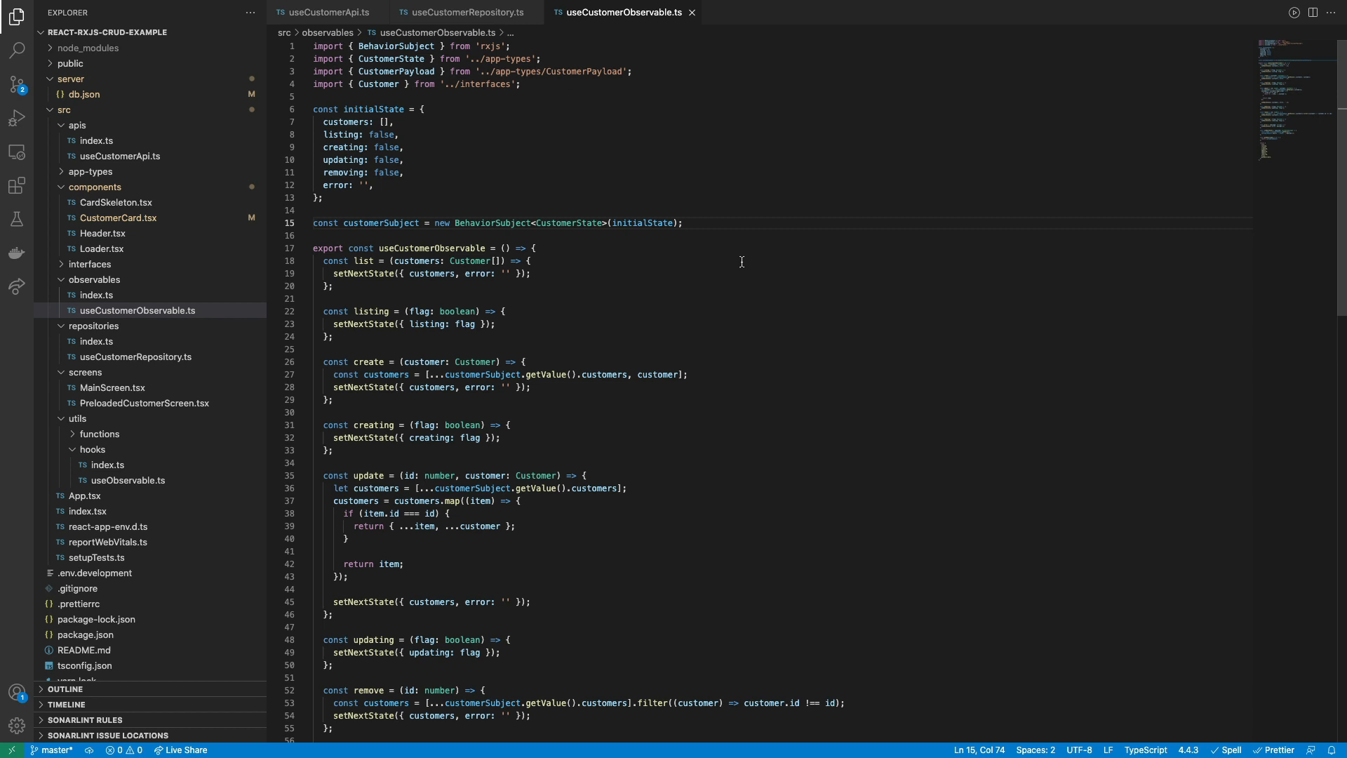
click(481, 702)
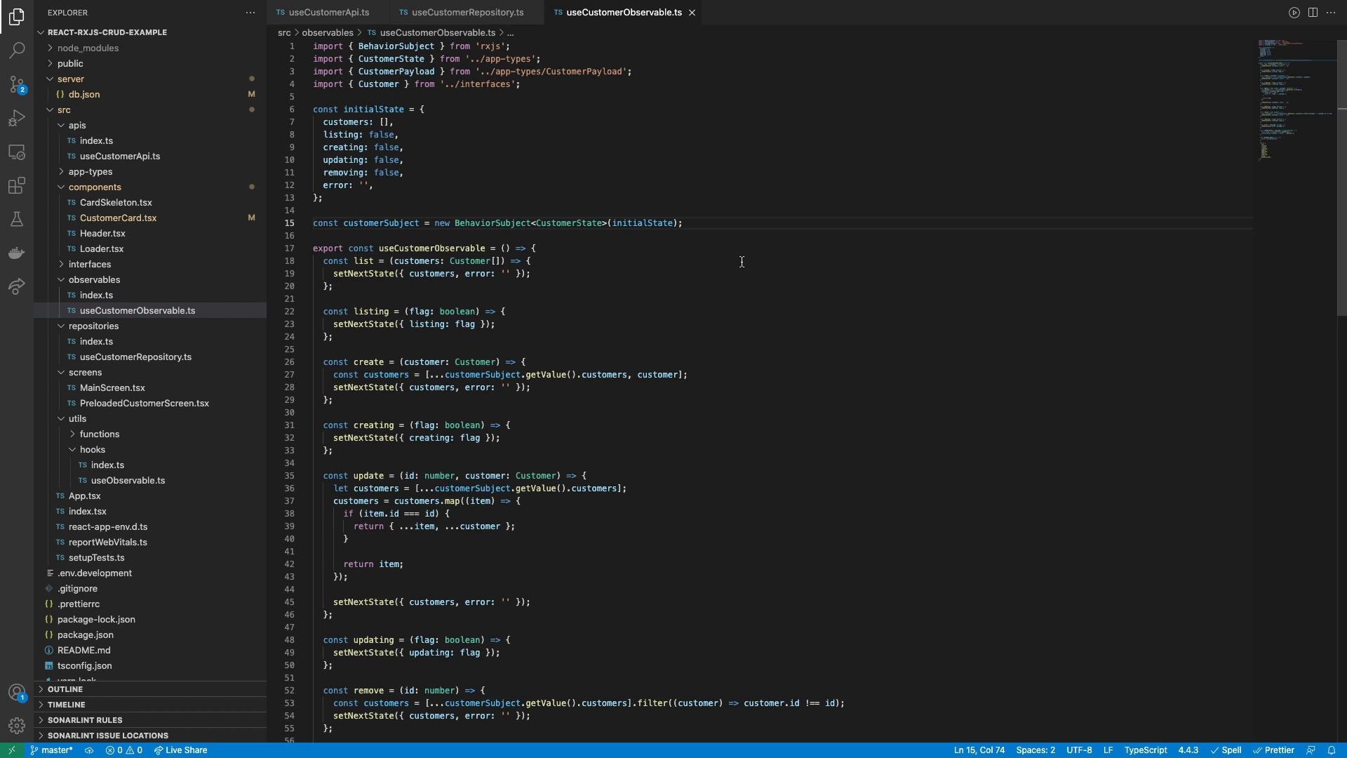
click(328, 449)
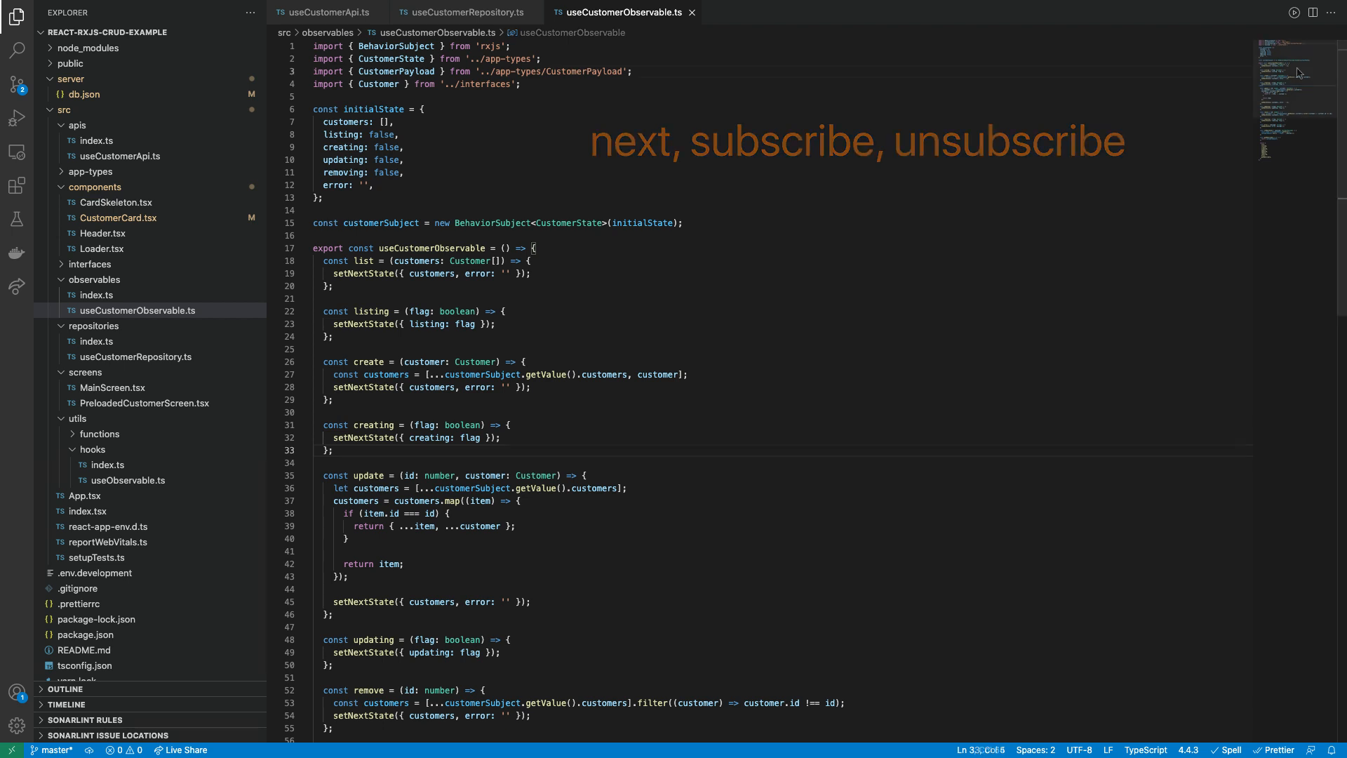
scroll(down, 3)
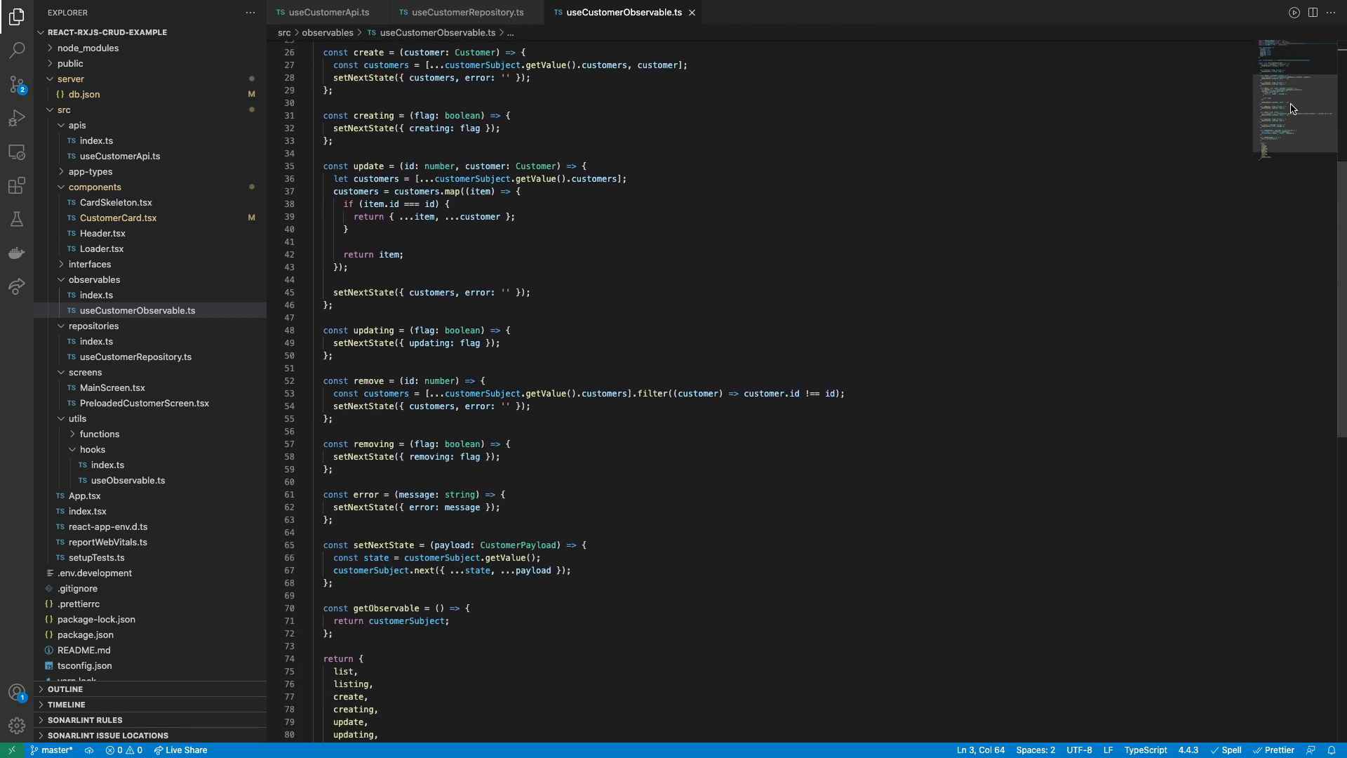
scroll(down, 3)
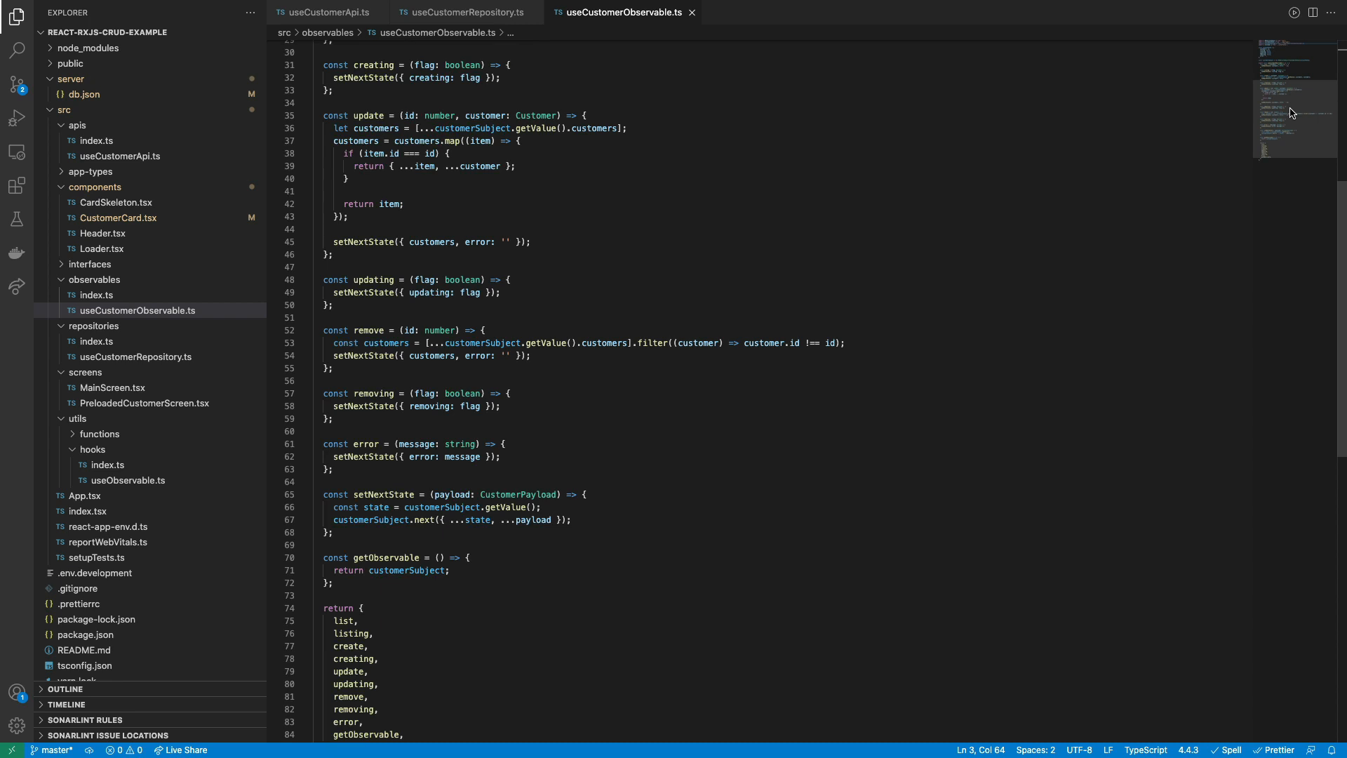
scroll(up, 3)
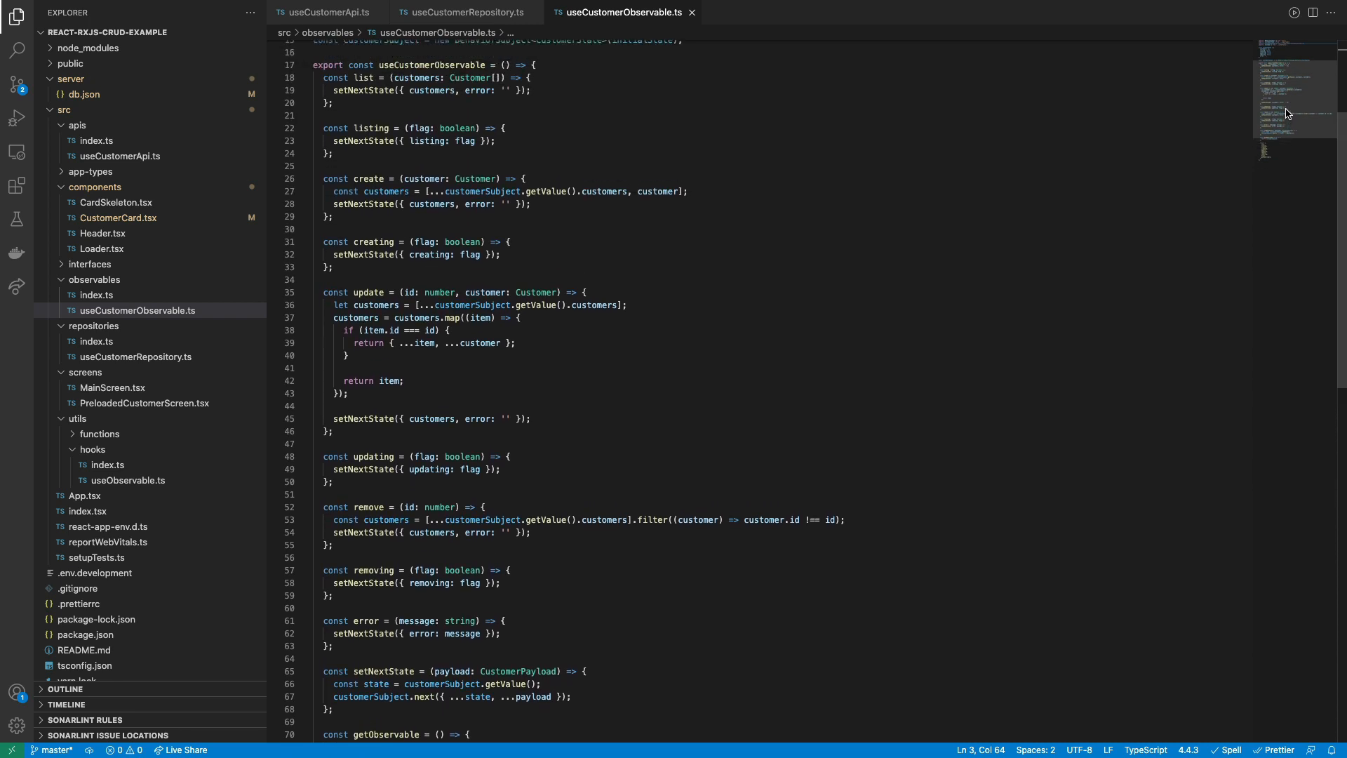
scroll(up, 3)
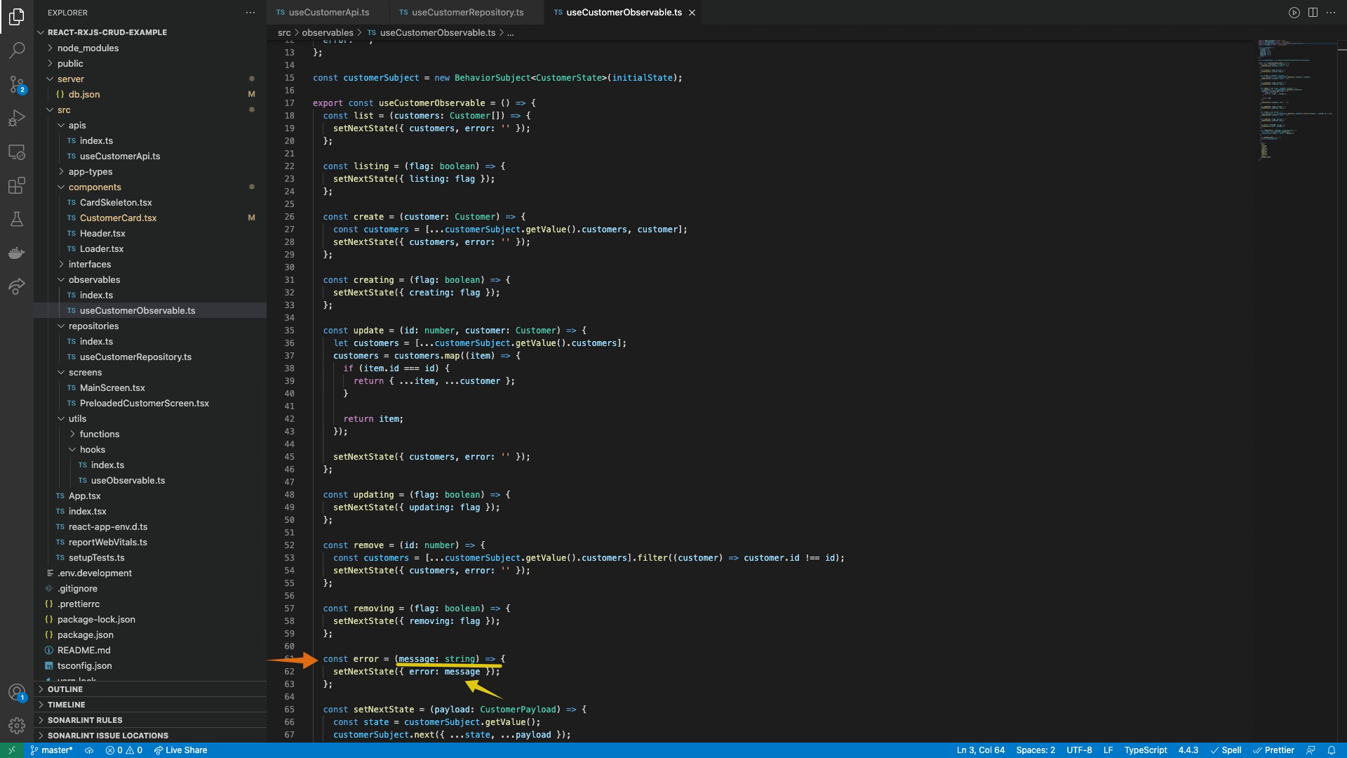
scroll(down, 3)
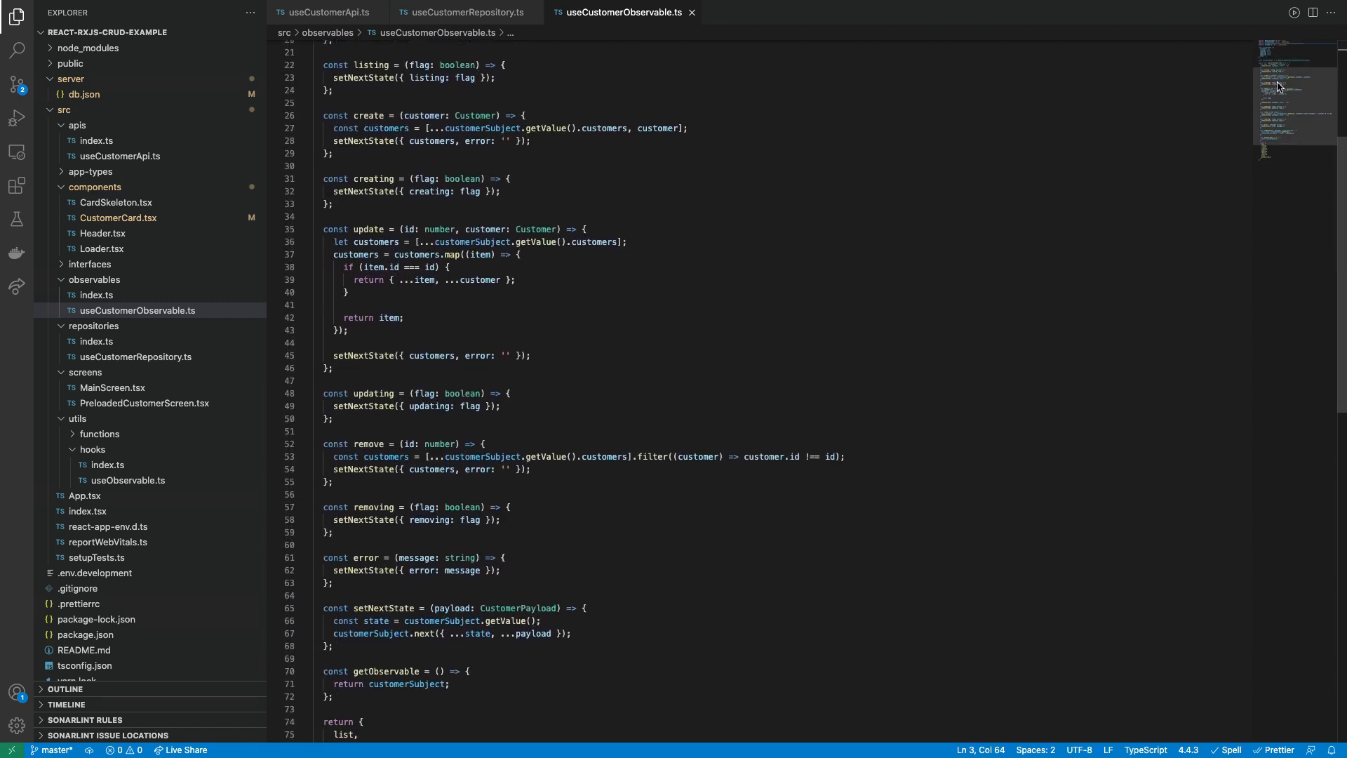
scroll(down, 3)
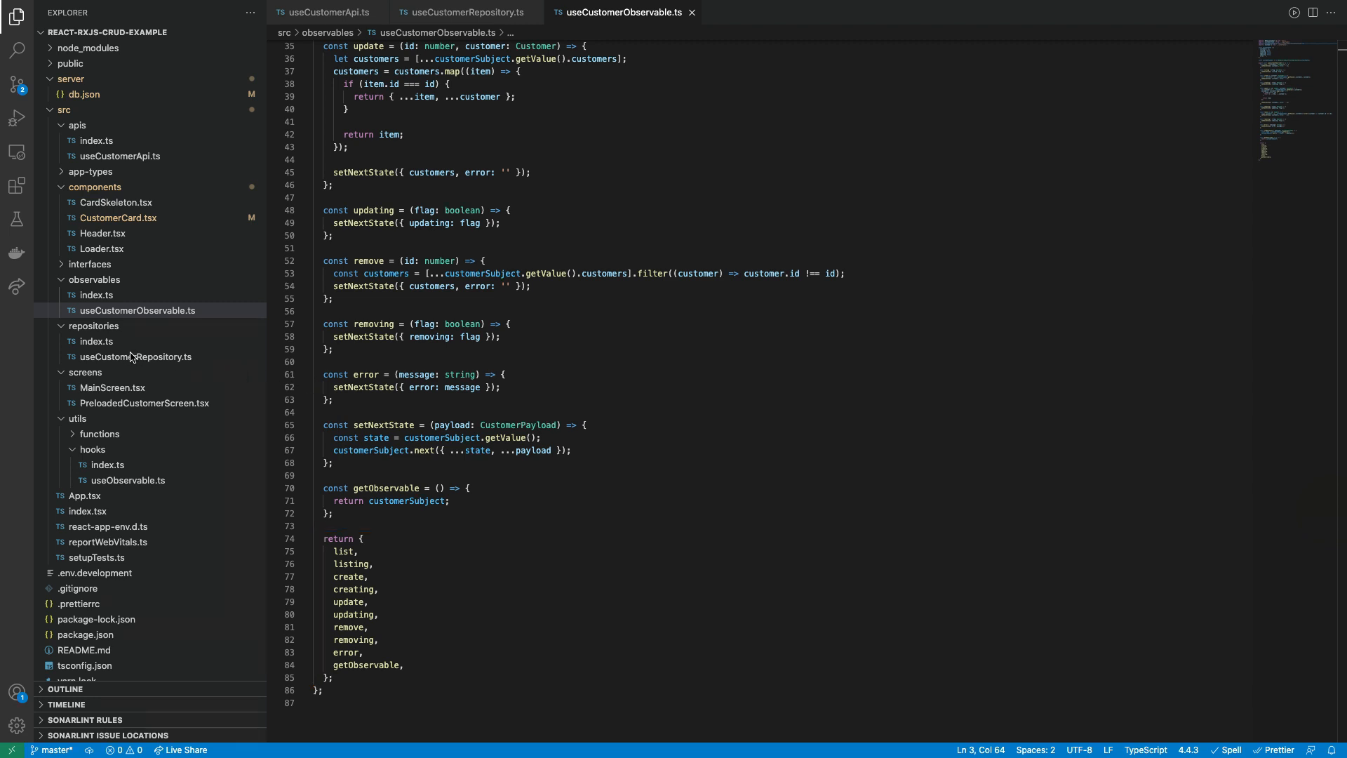
click(136, 356)
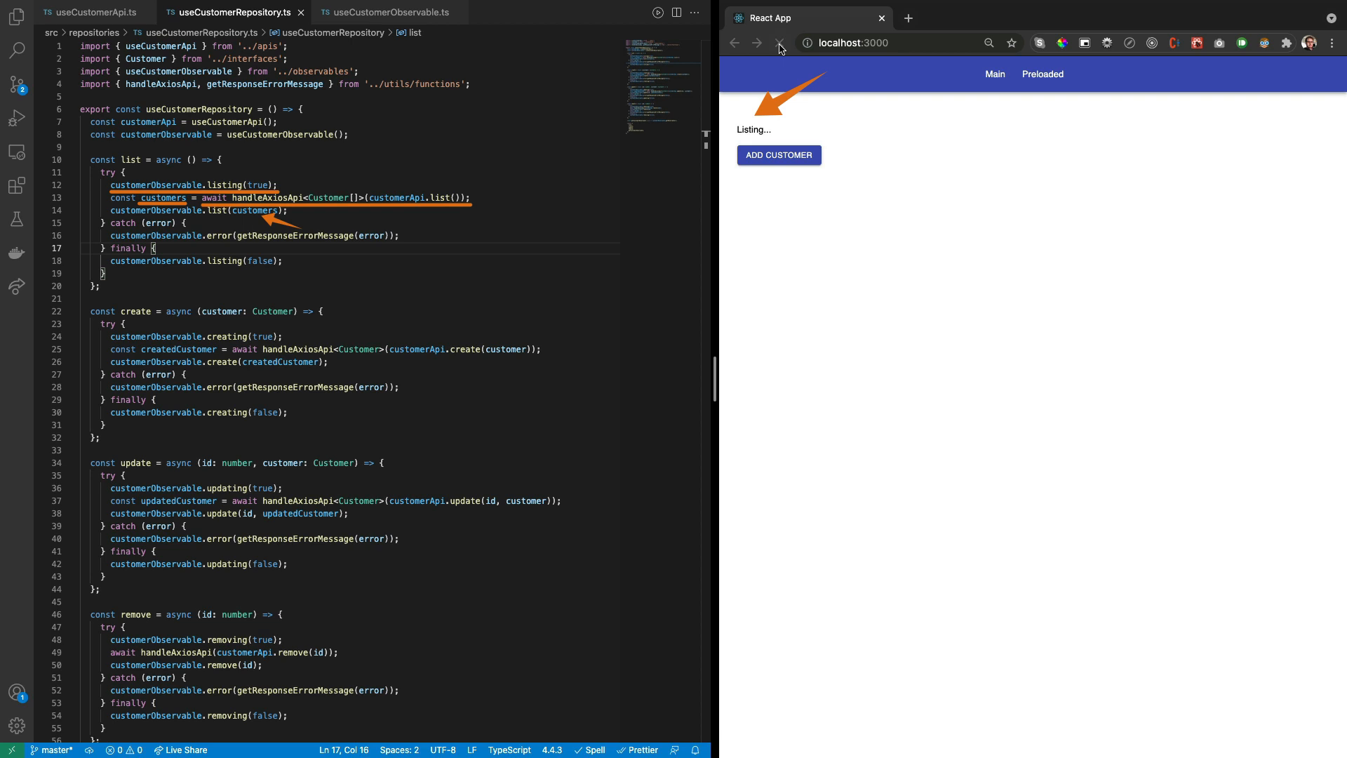
Reload the app, add two customers, delete customer 57245, then scroll the repository hook.
click(780, 43)
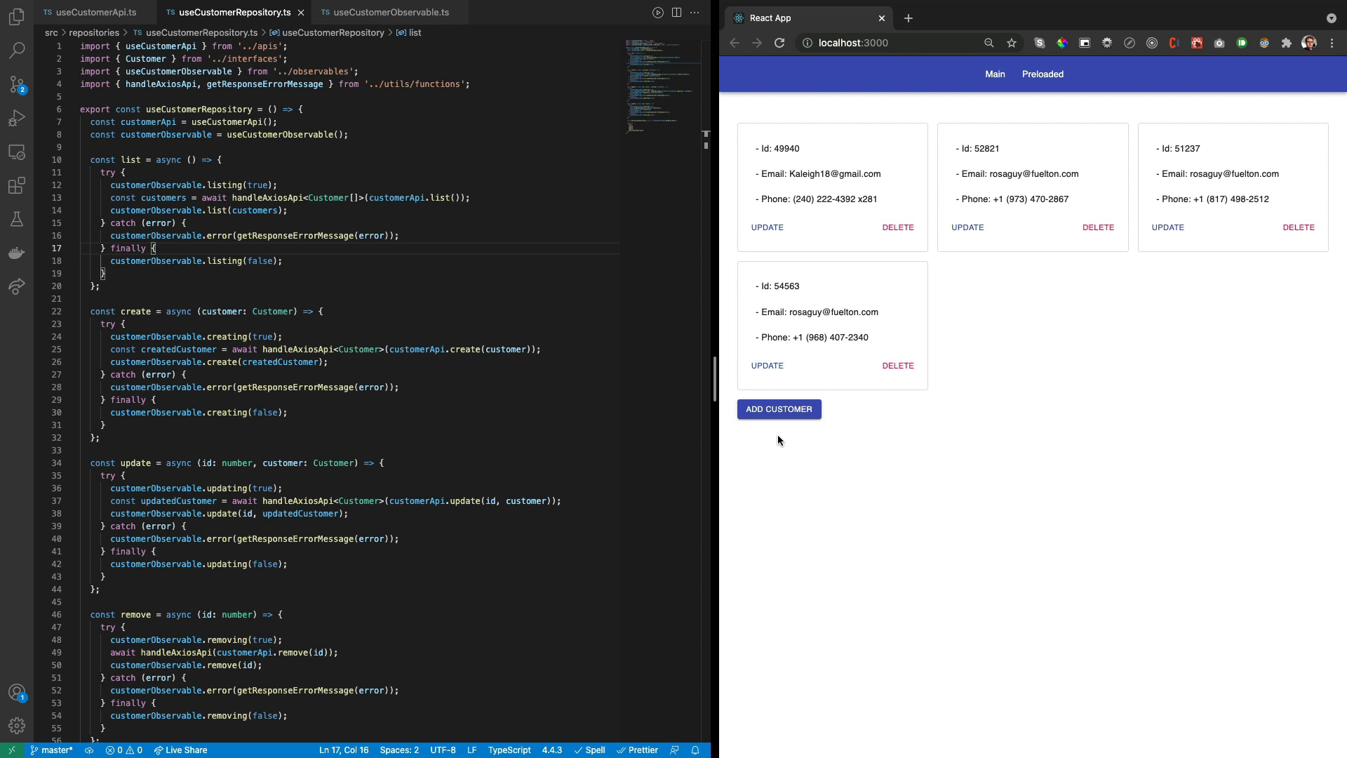
click(777, 408)
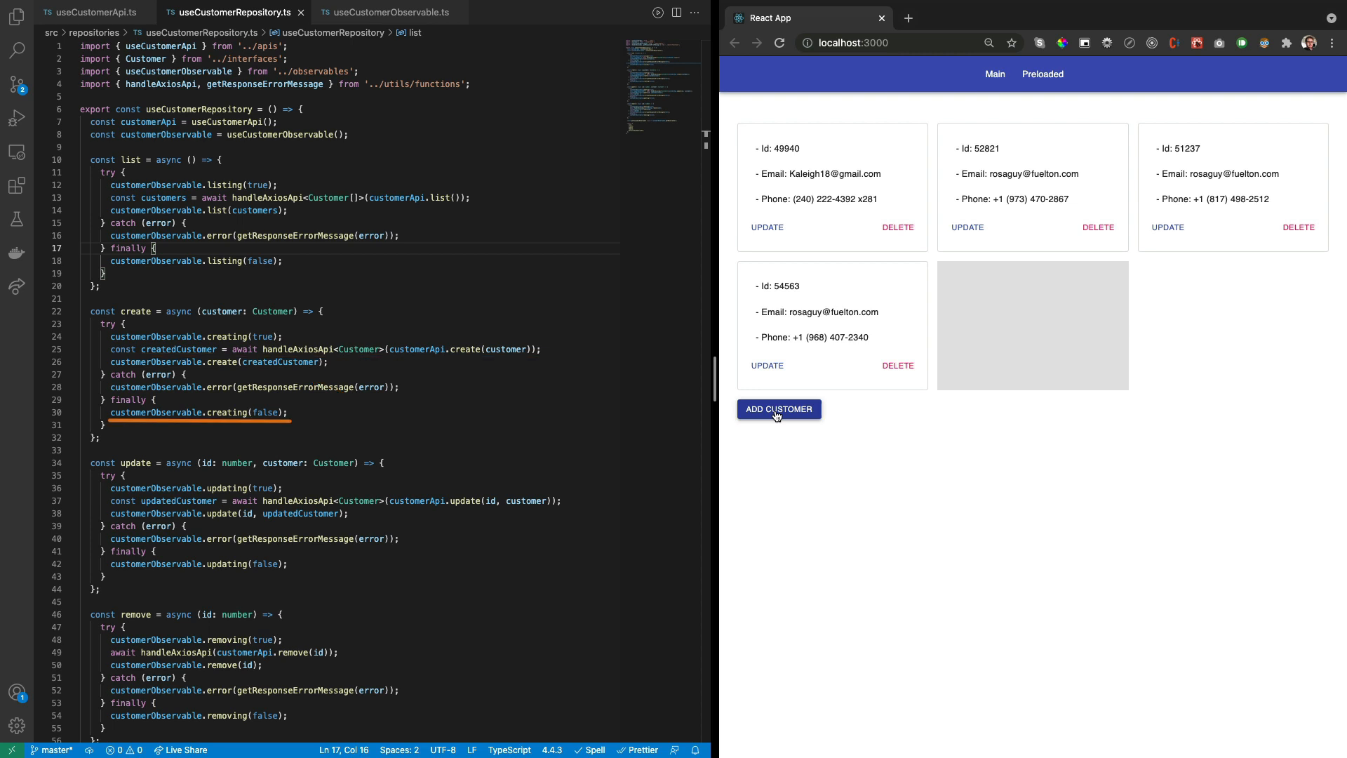
click(778, 408)
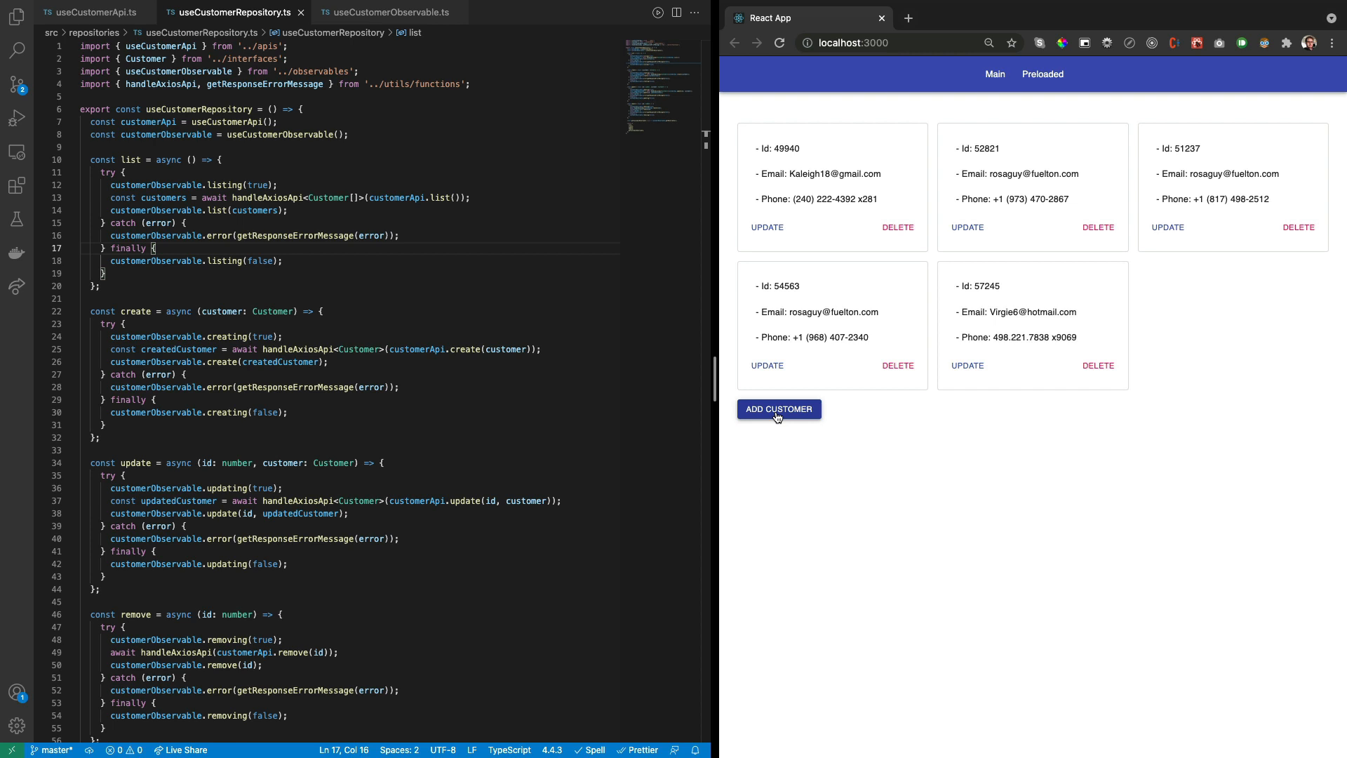
click(967, 365)
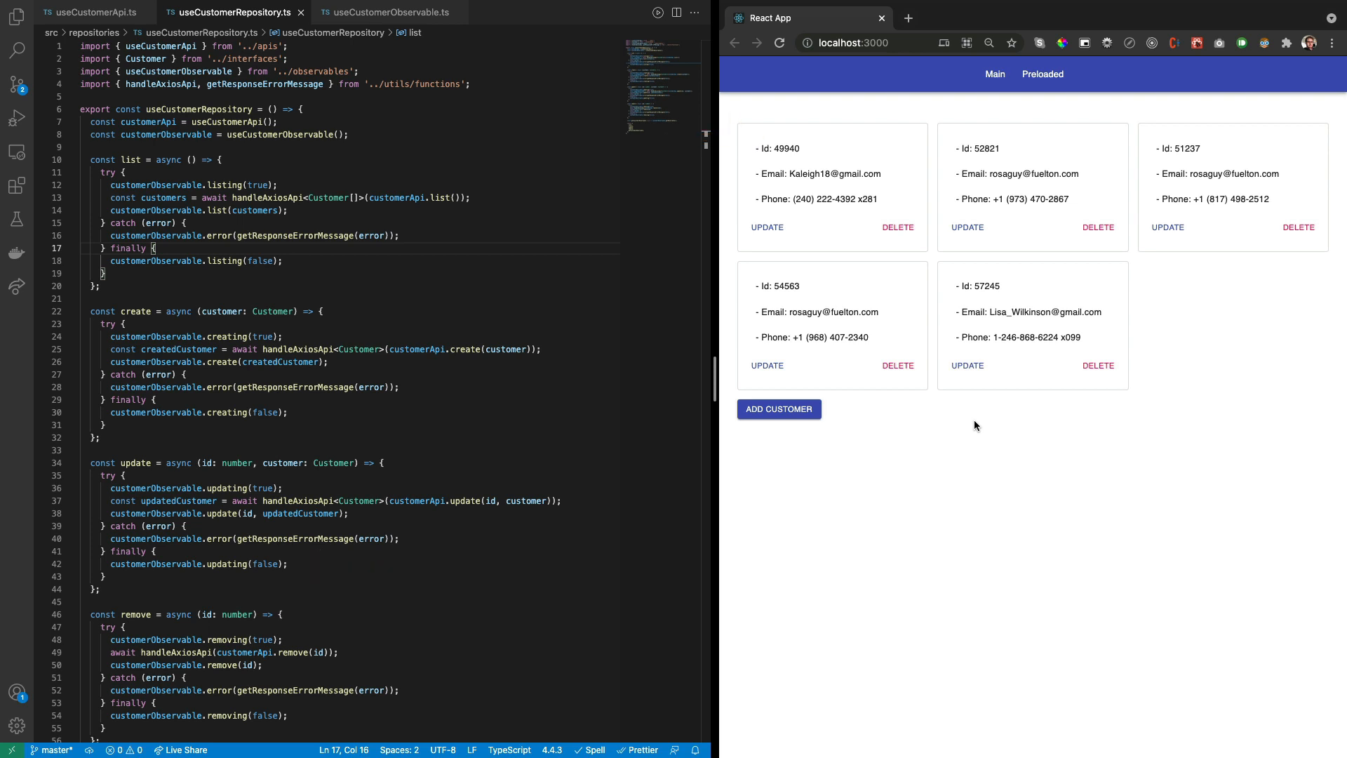
mouse_move(1097, 374)
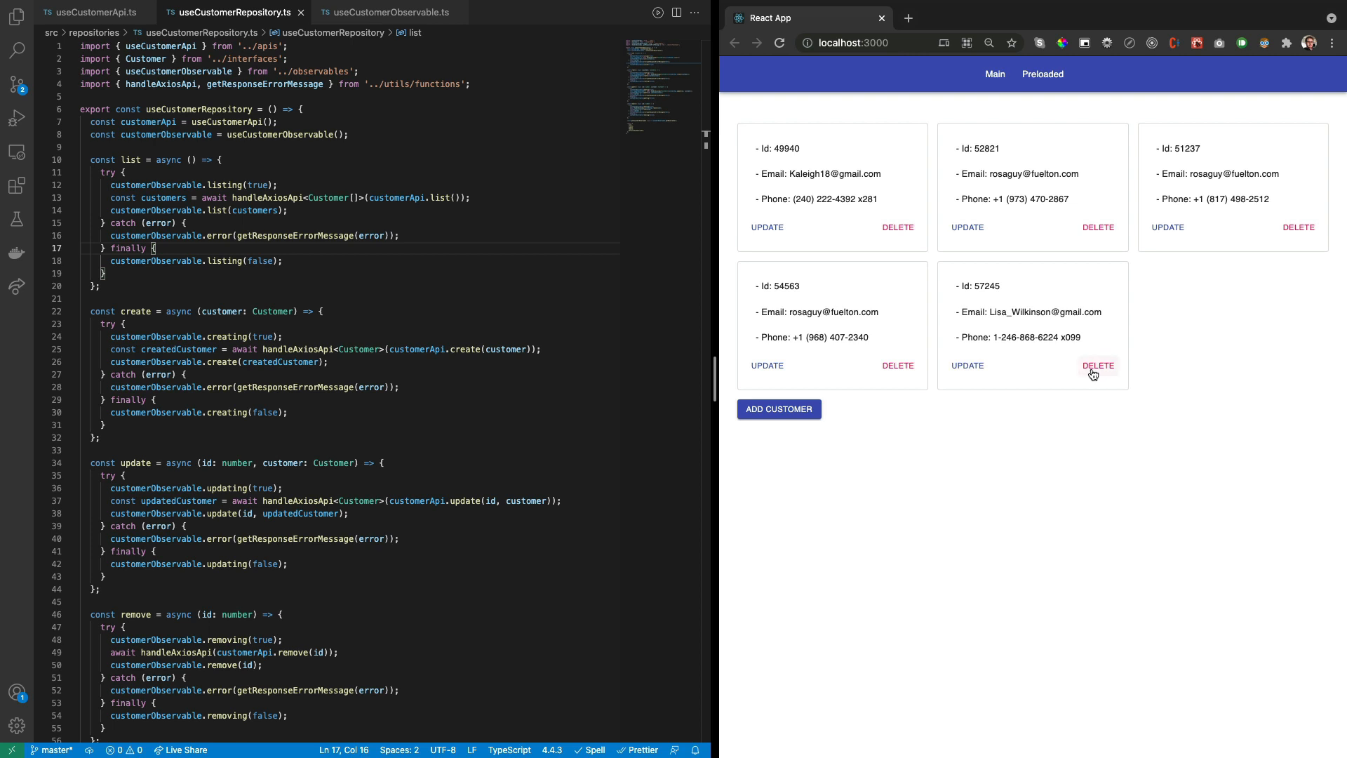
click(1097, 365)
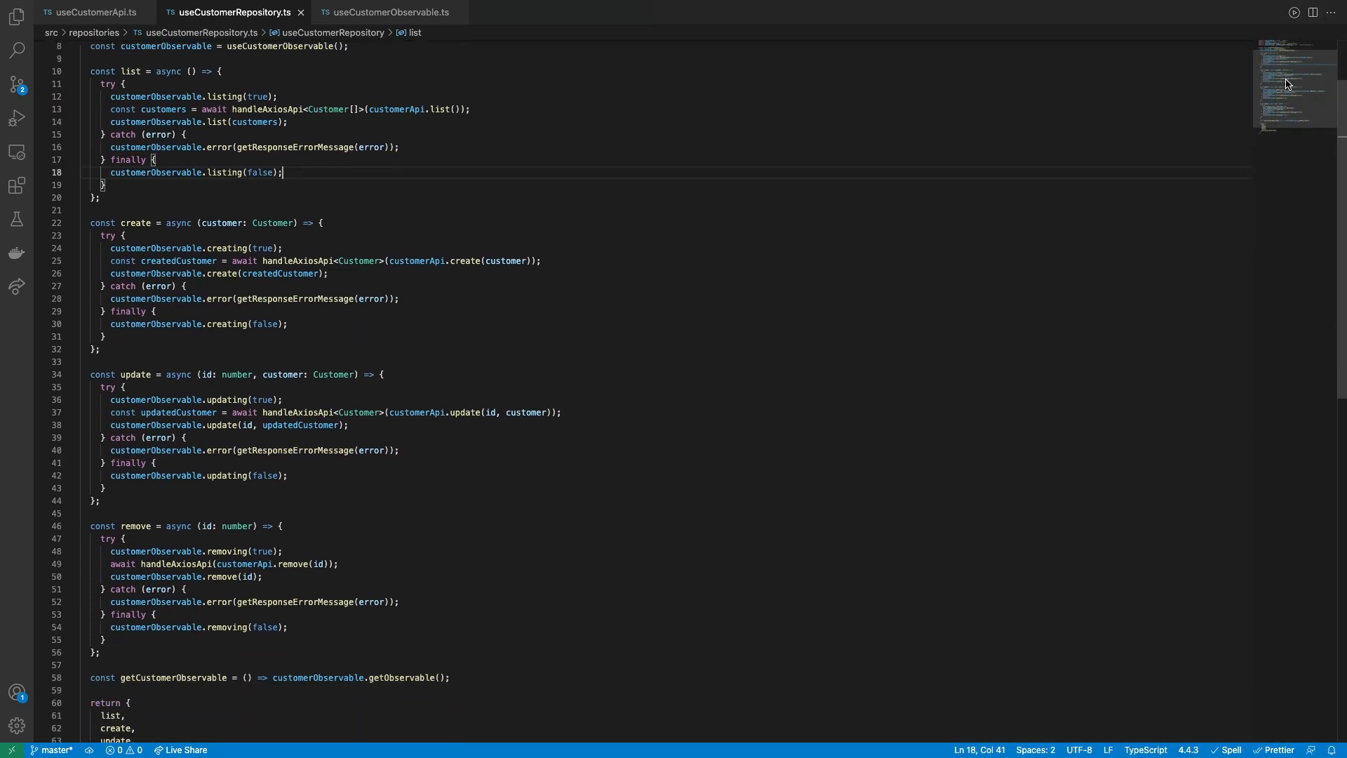
scroll(down, 3)
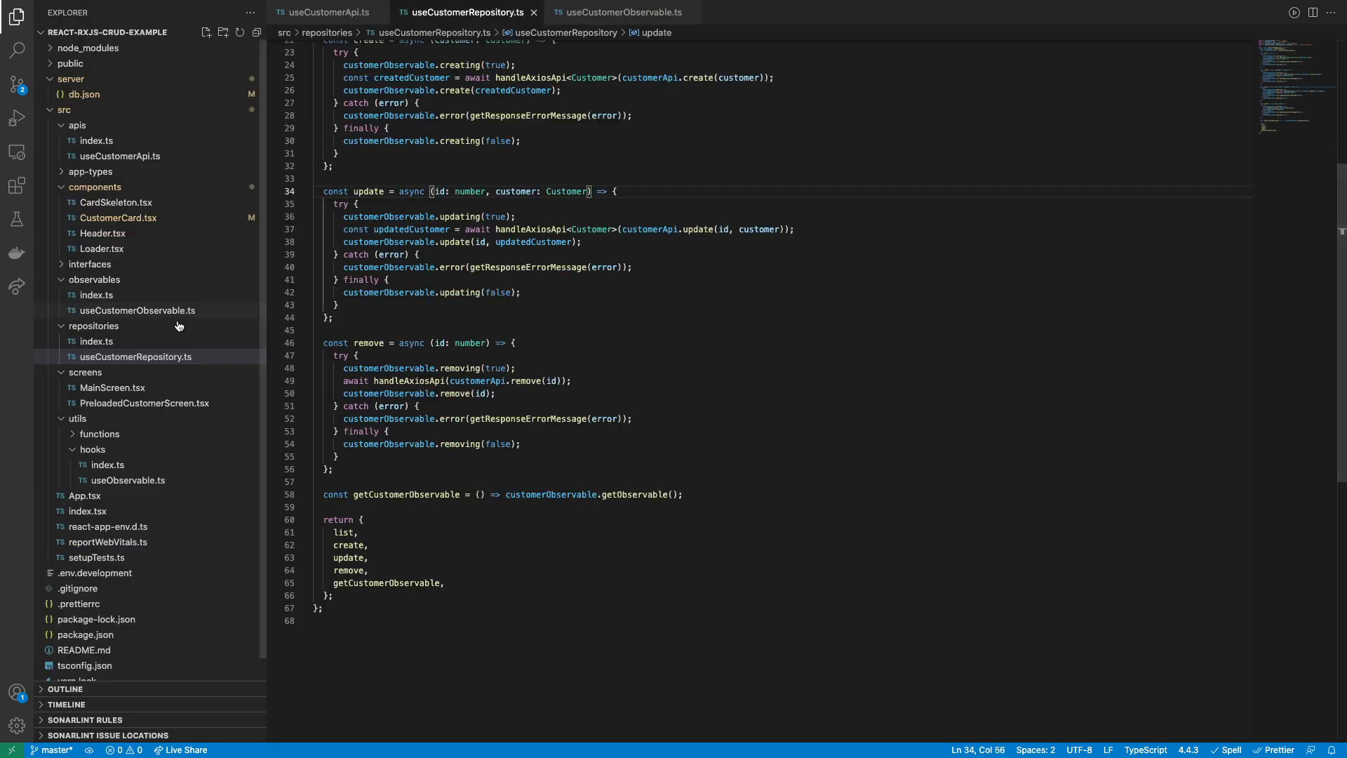
Open MainScreen.tsx, go to useObservable's definition, then return to the MainScreen tab.
click(112, 387)
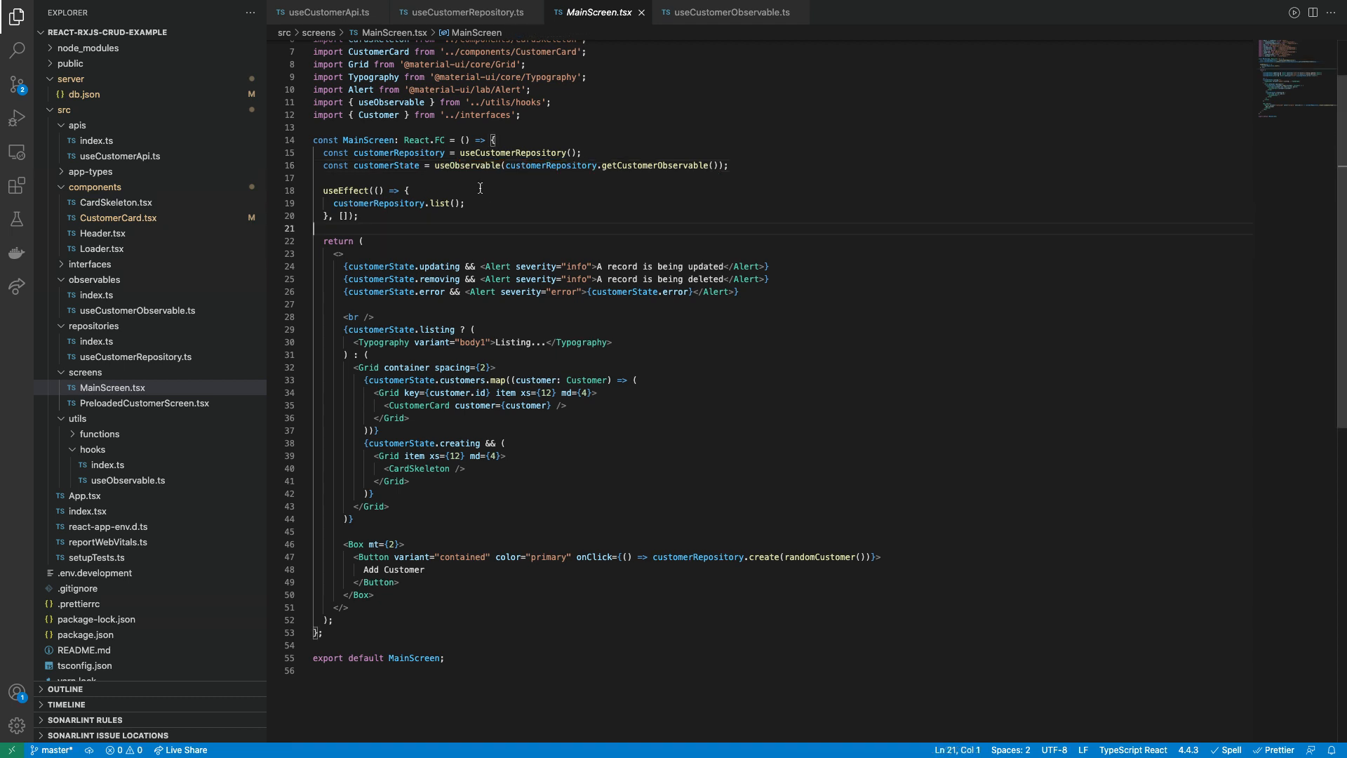
right_click(482, 165)
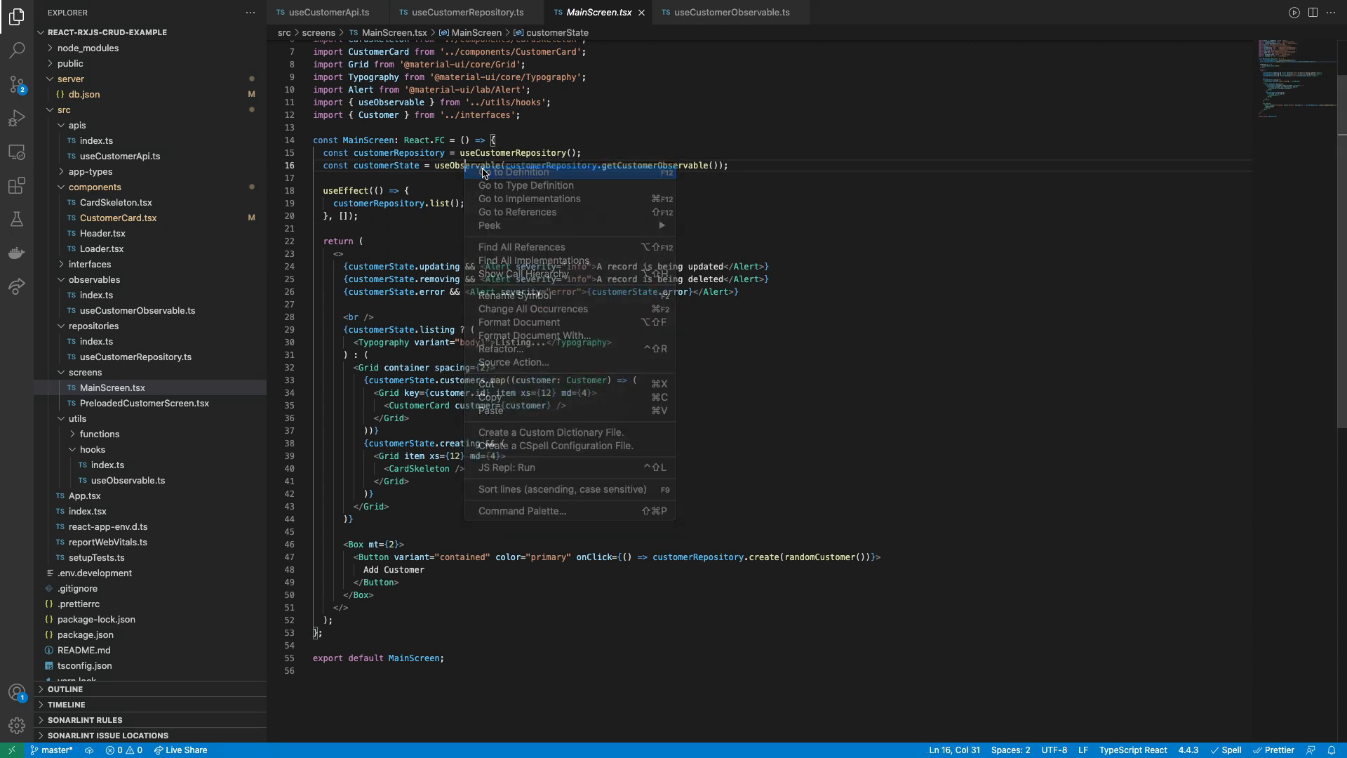
click(513, 172)
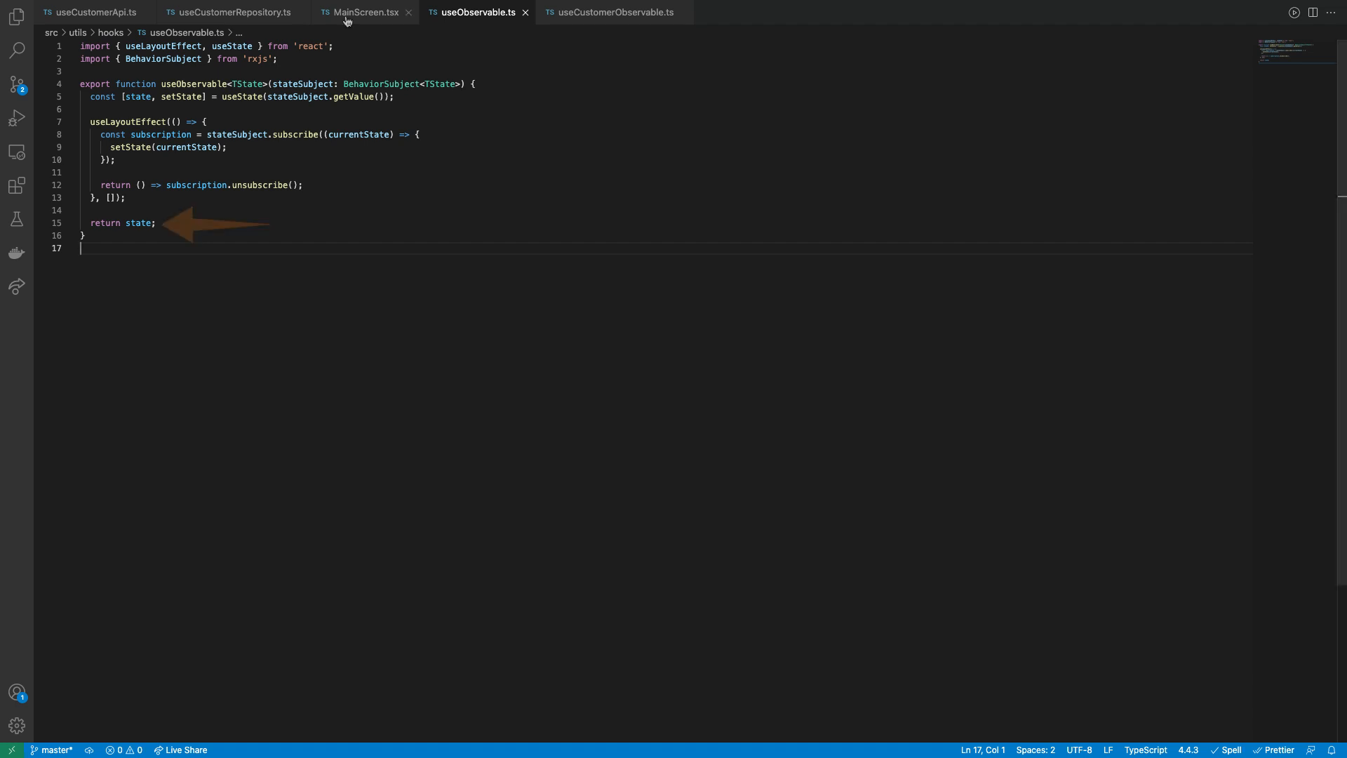
click(364, 12)
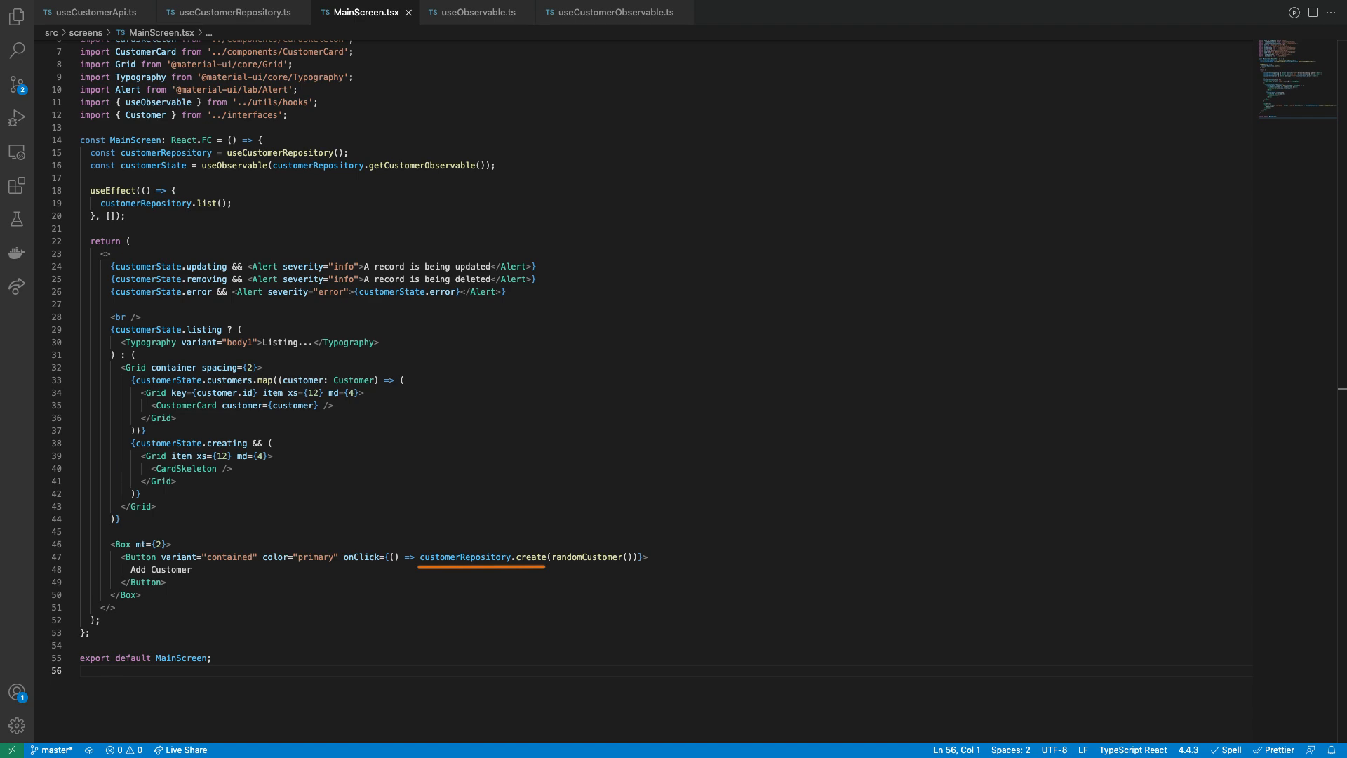
Go to CustomerCard's definition and scroll it, then open PreloadedCustomerScreen.tsx.
right_click(176, 405)
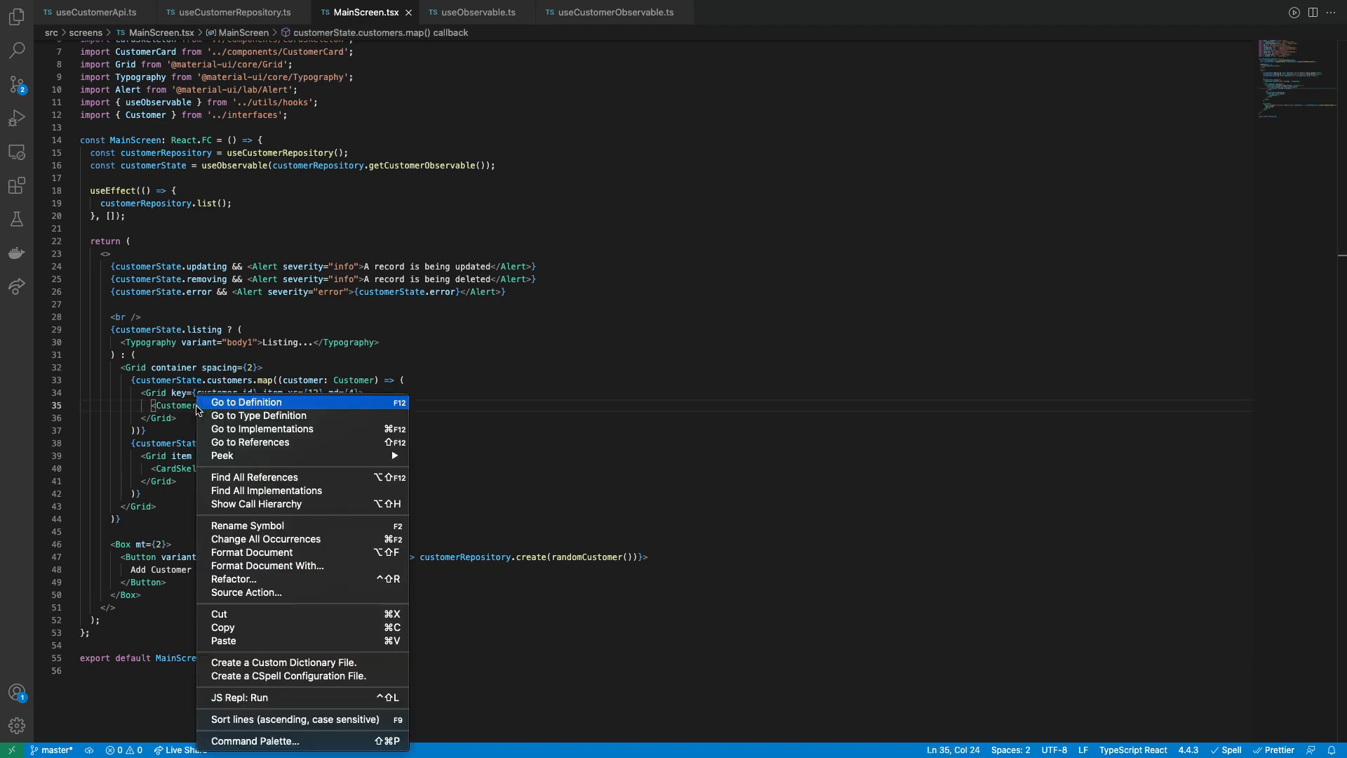
click(245, 402)
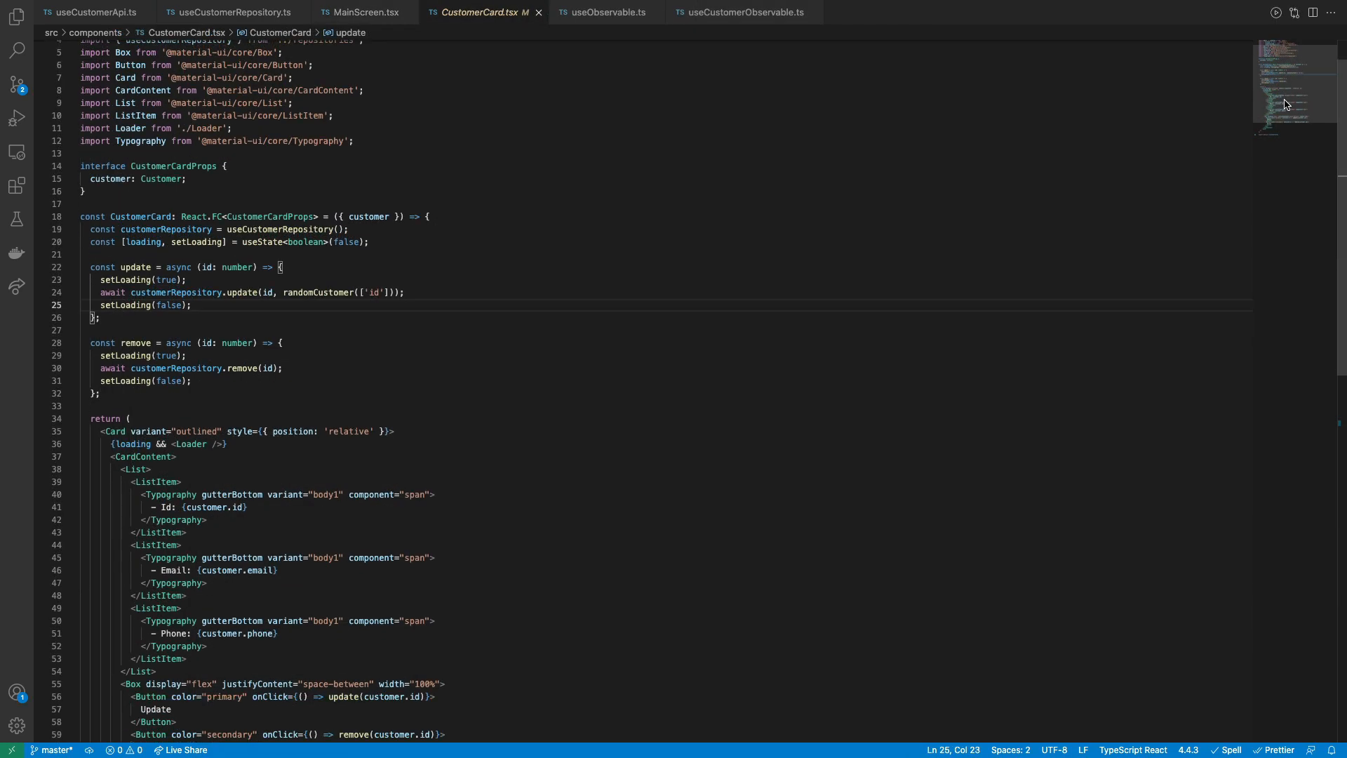
scroll(down, 3)
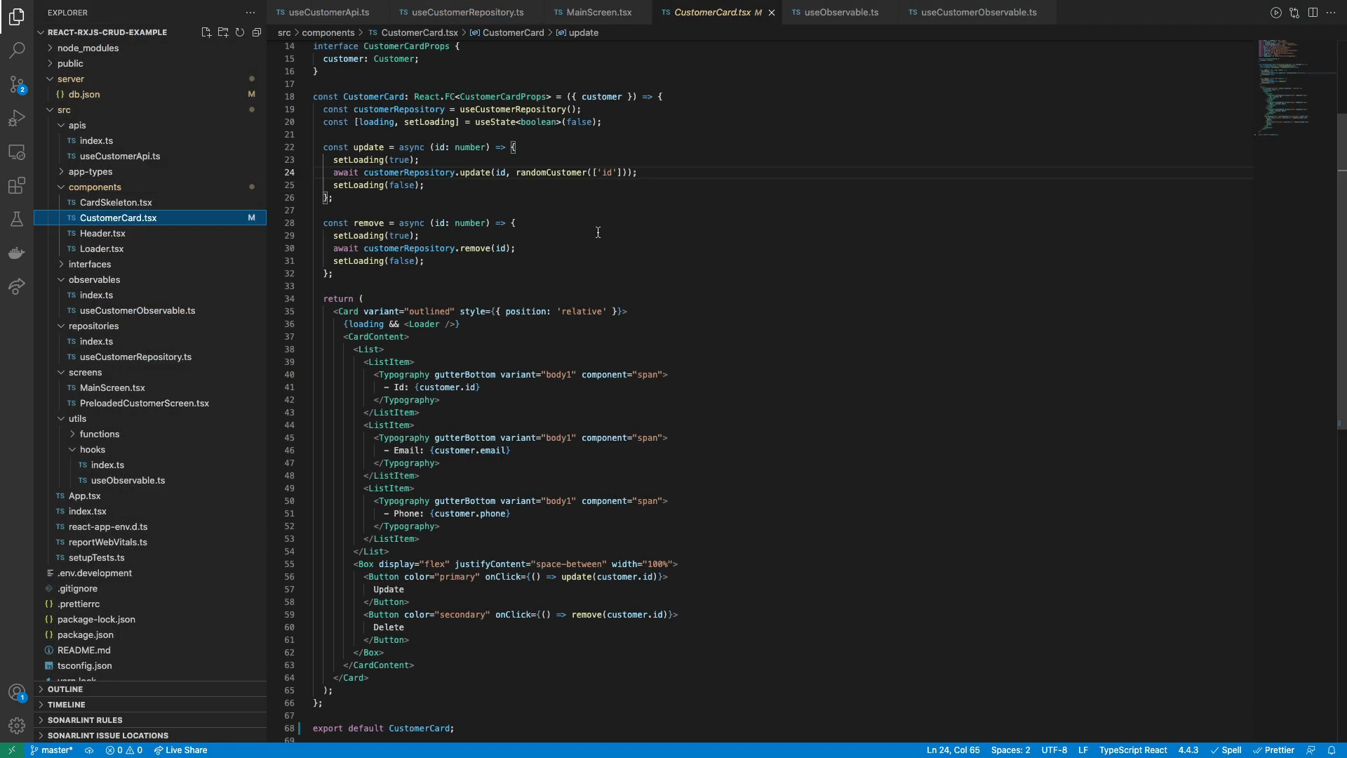
mouse_move(531, 275)
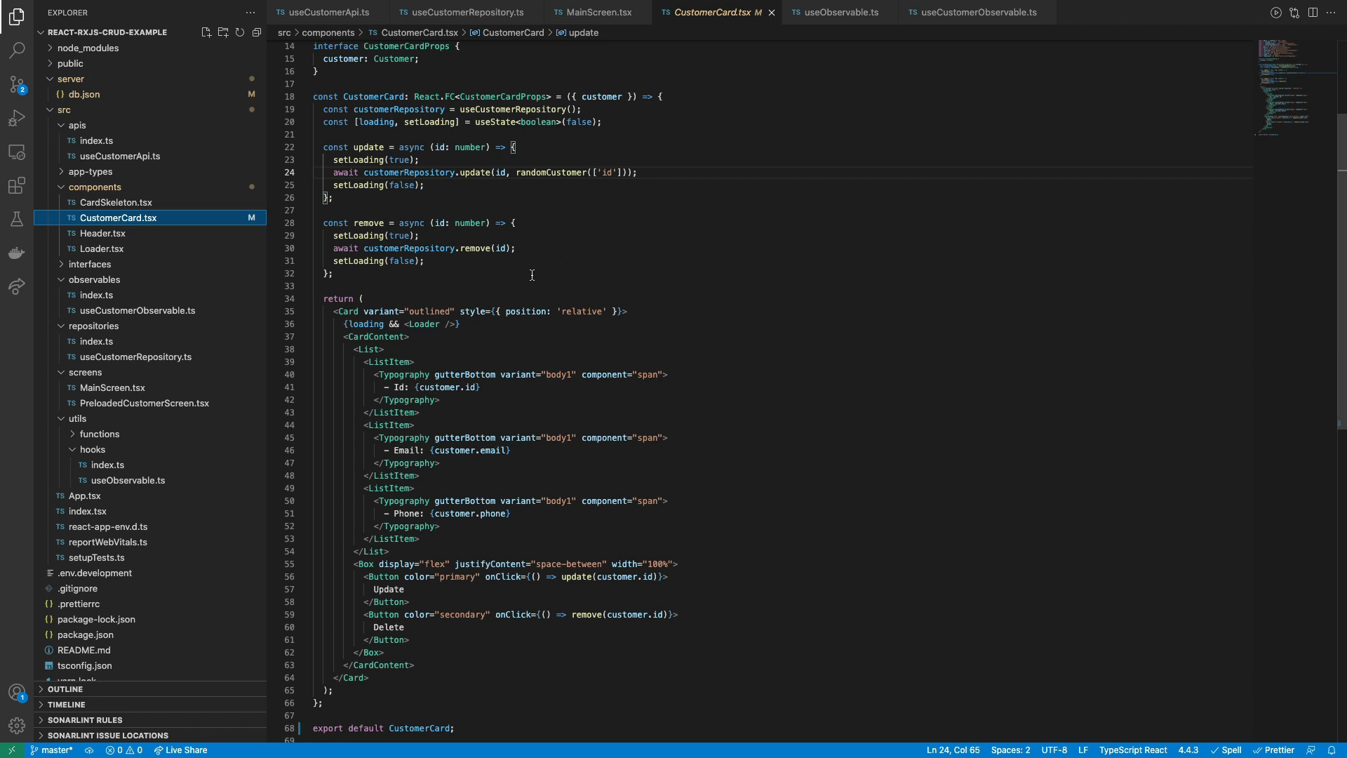
mouse_move(145, 402)
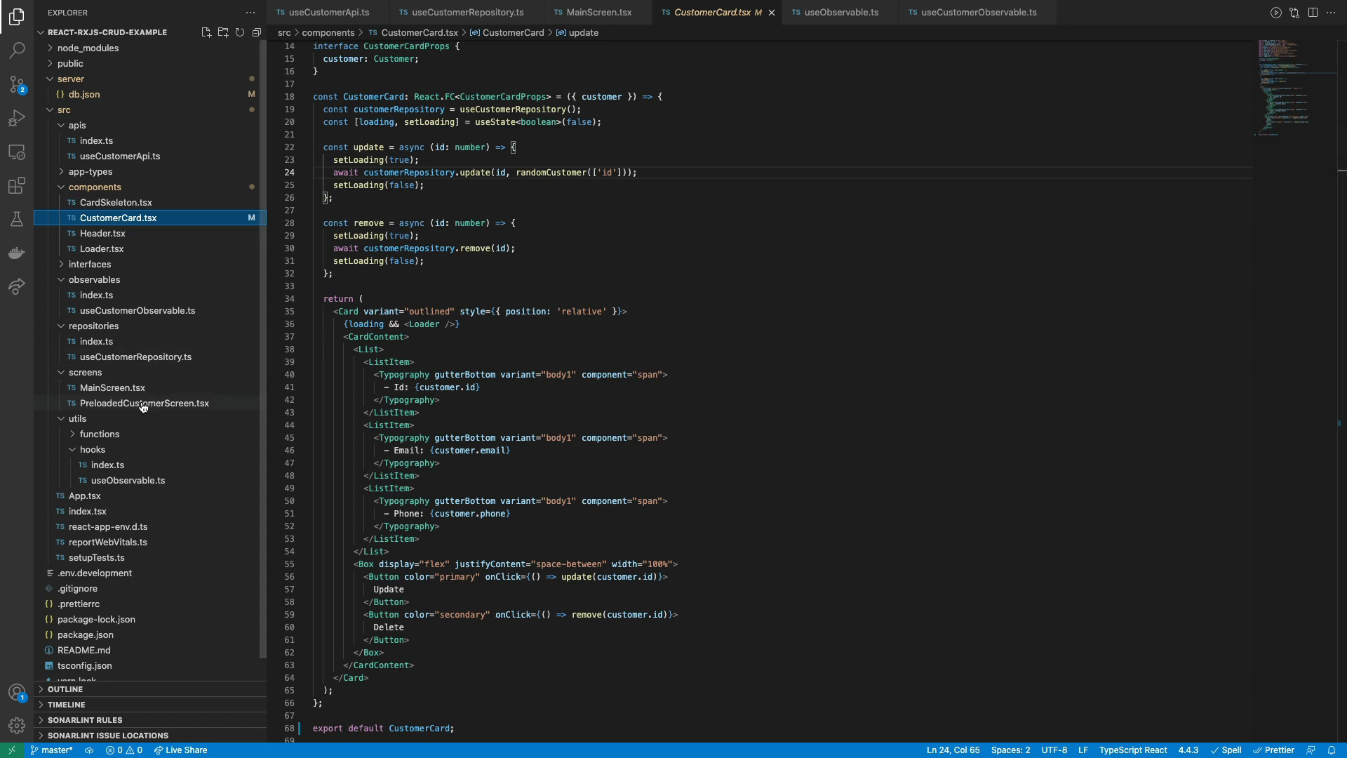
click(146, 403)
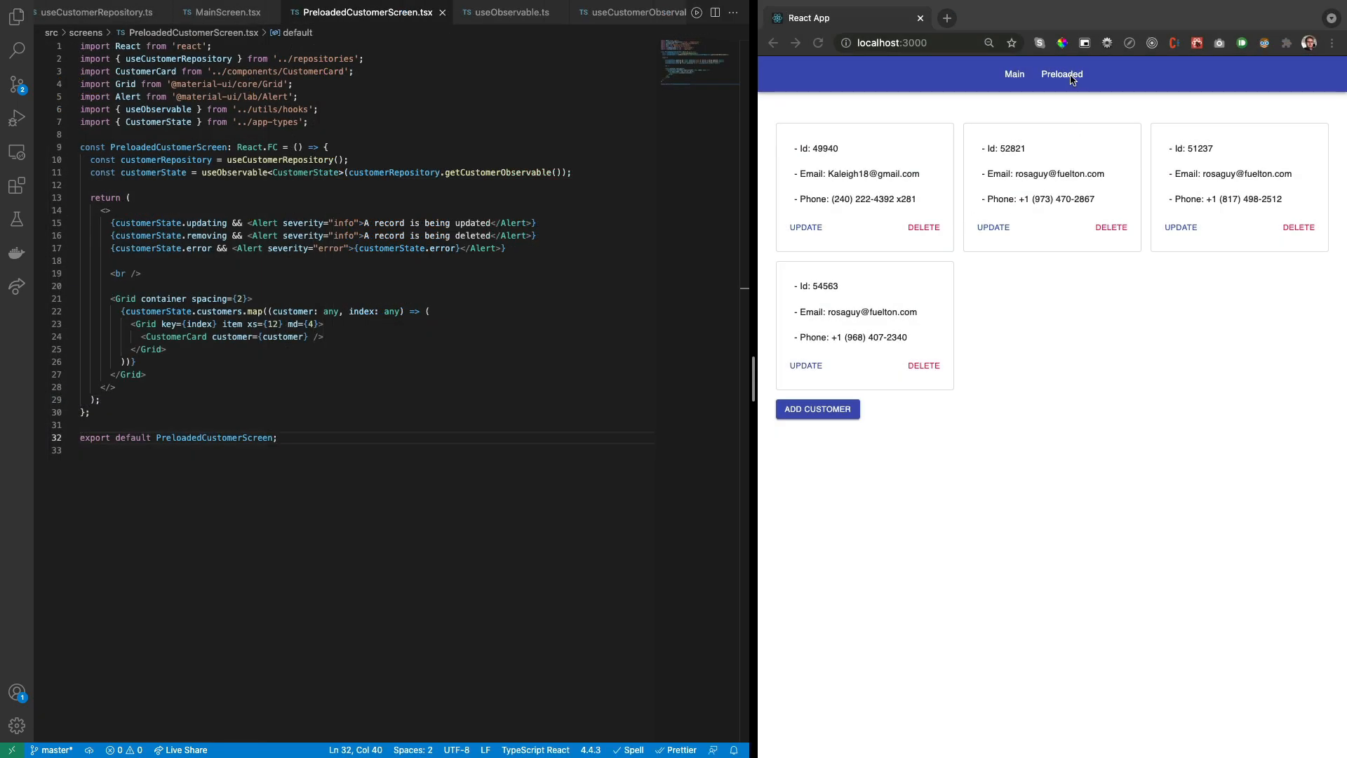
Switch the app to the Preloaded page.
click(1061, 73)
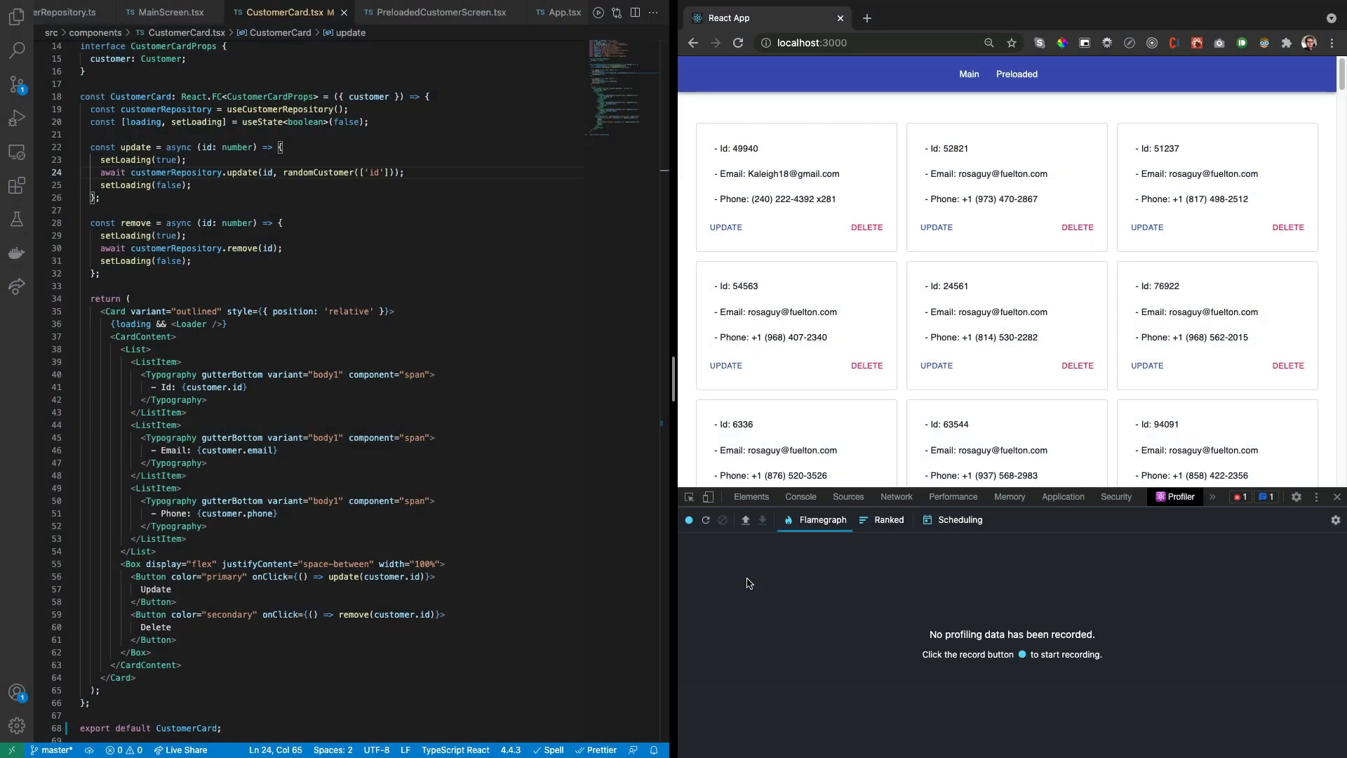
Record a profile of updating the first customer, inspect the heaviest commit, then clear it.
click(689, 520)
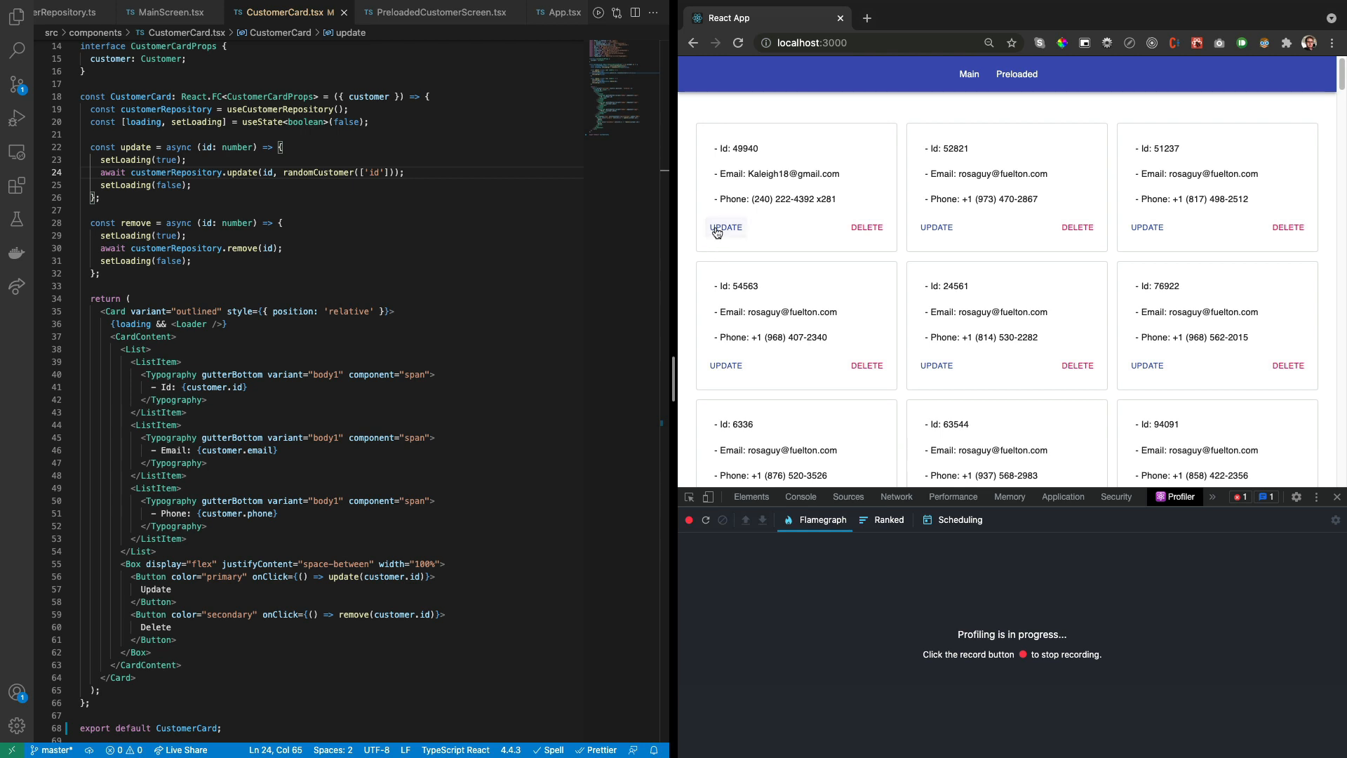
click(725, 227)
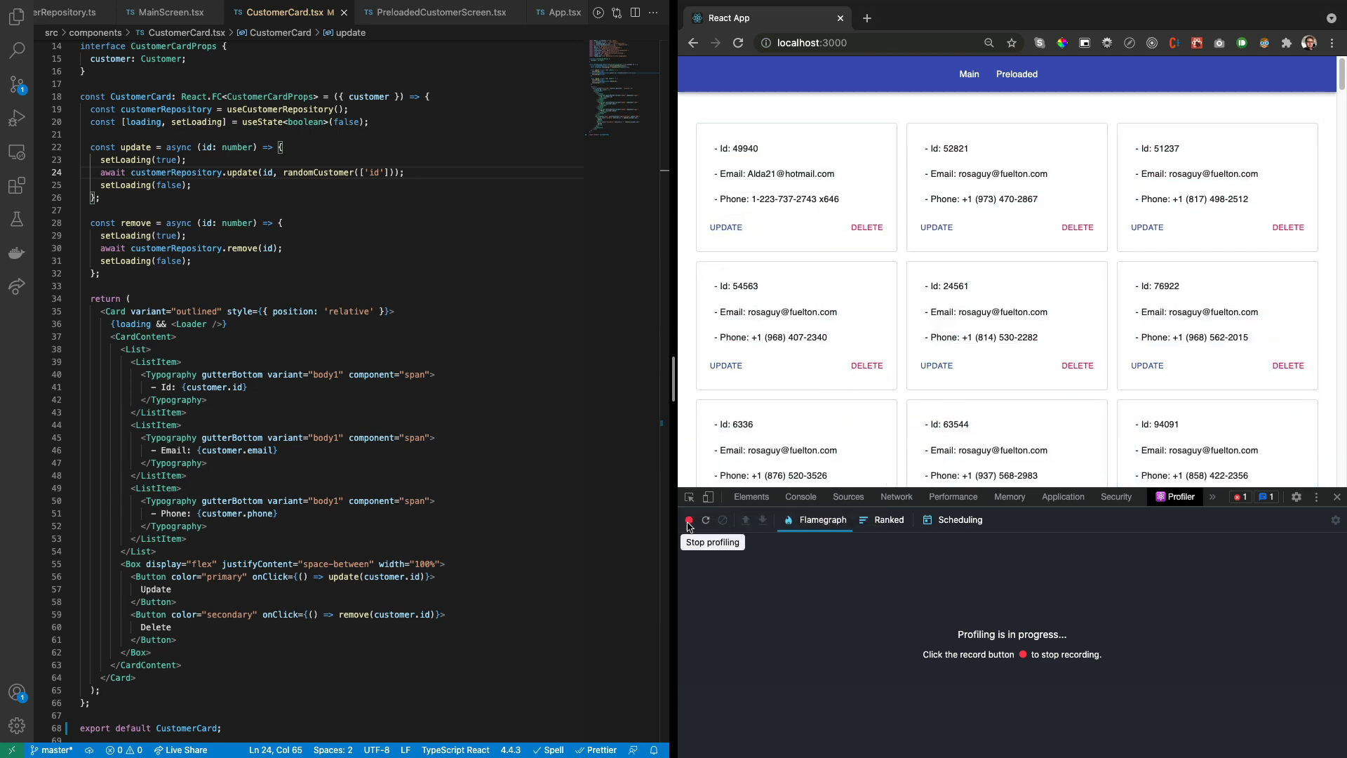
click(688, 520)
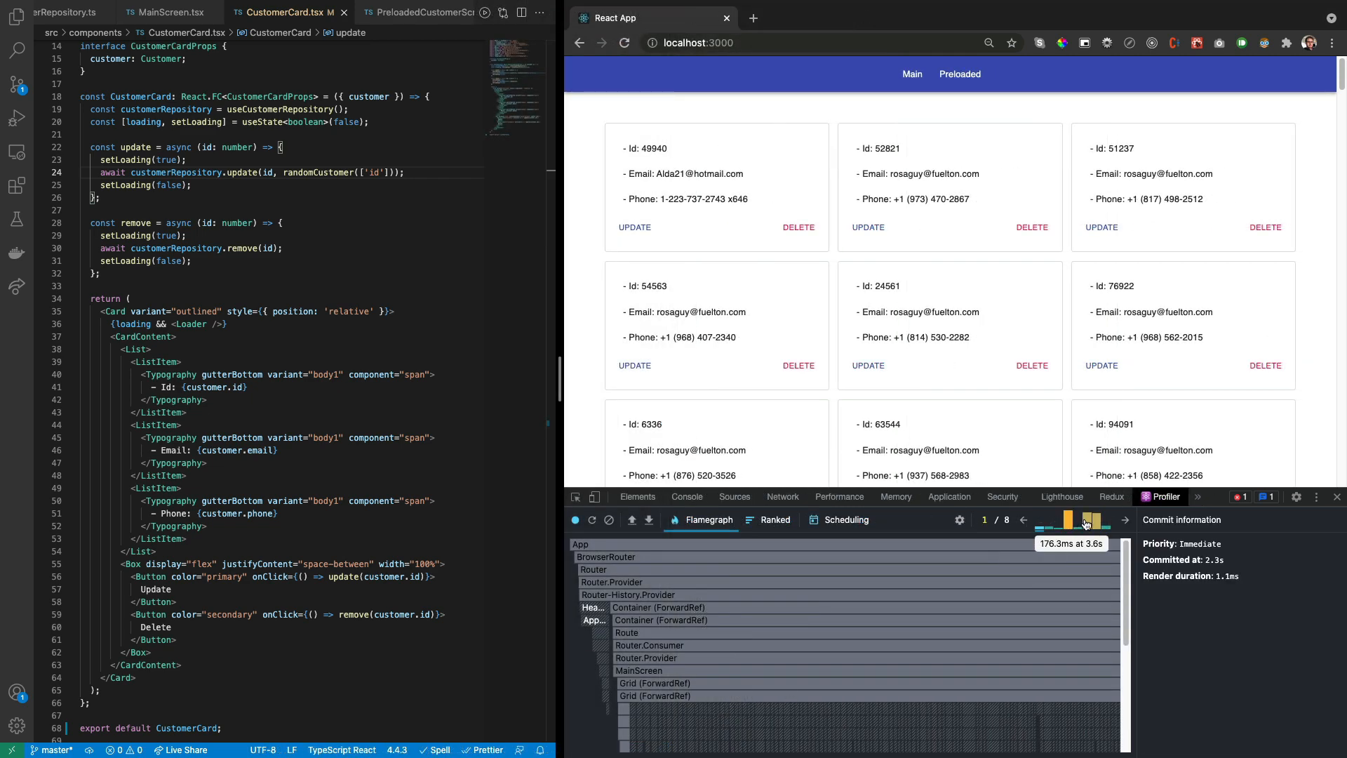
click(1067, 519)
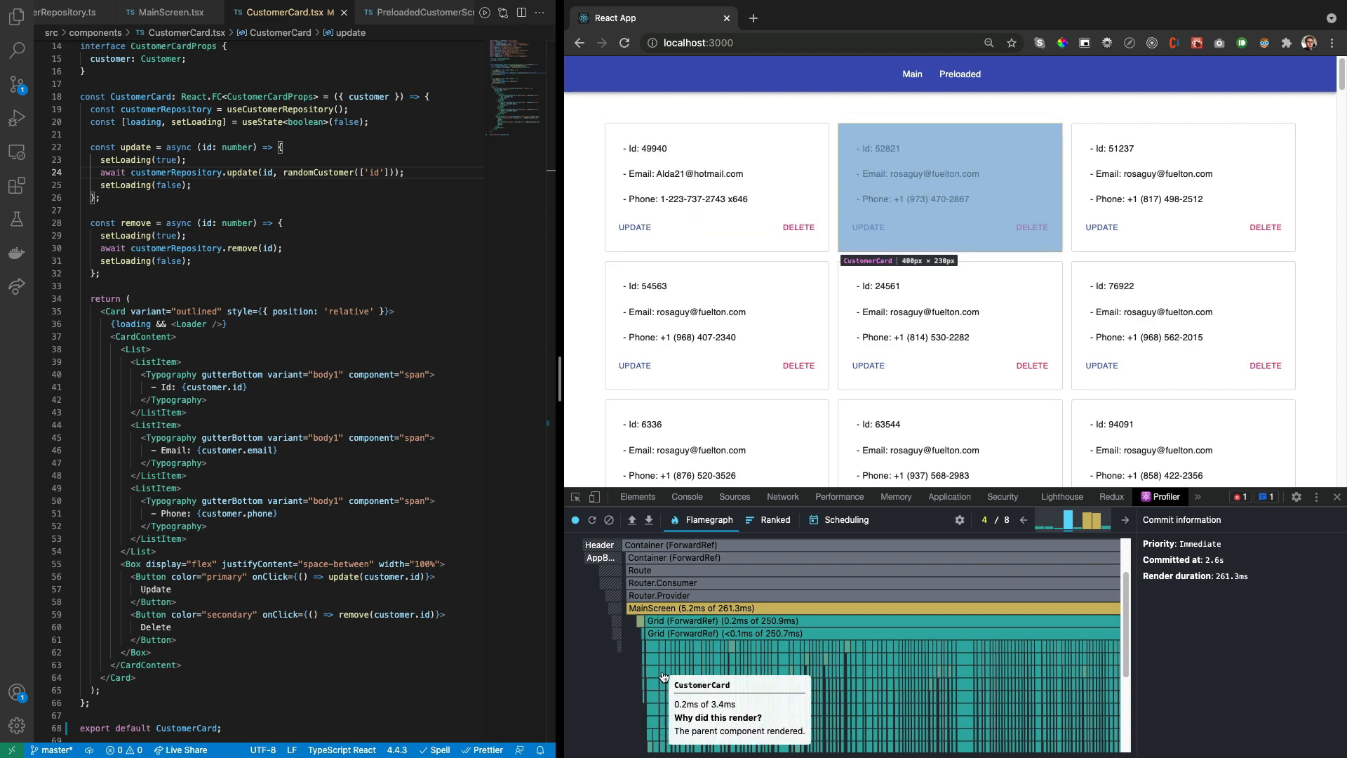
click(609, 519)
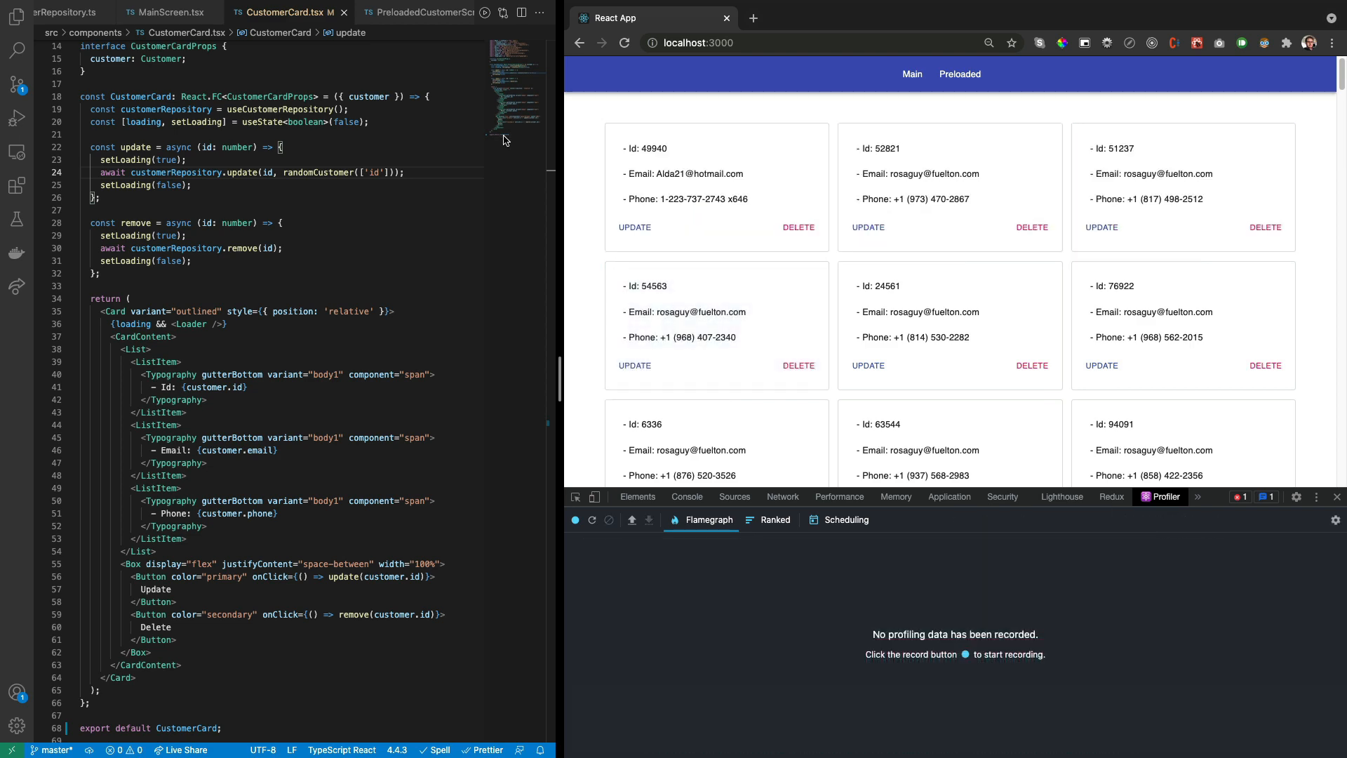
scroll(down, 3)
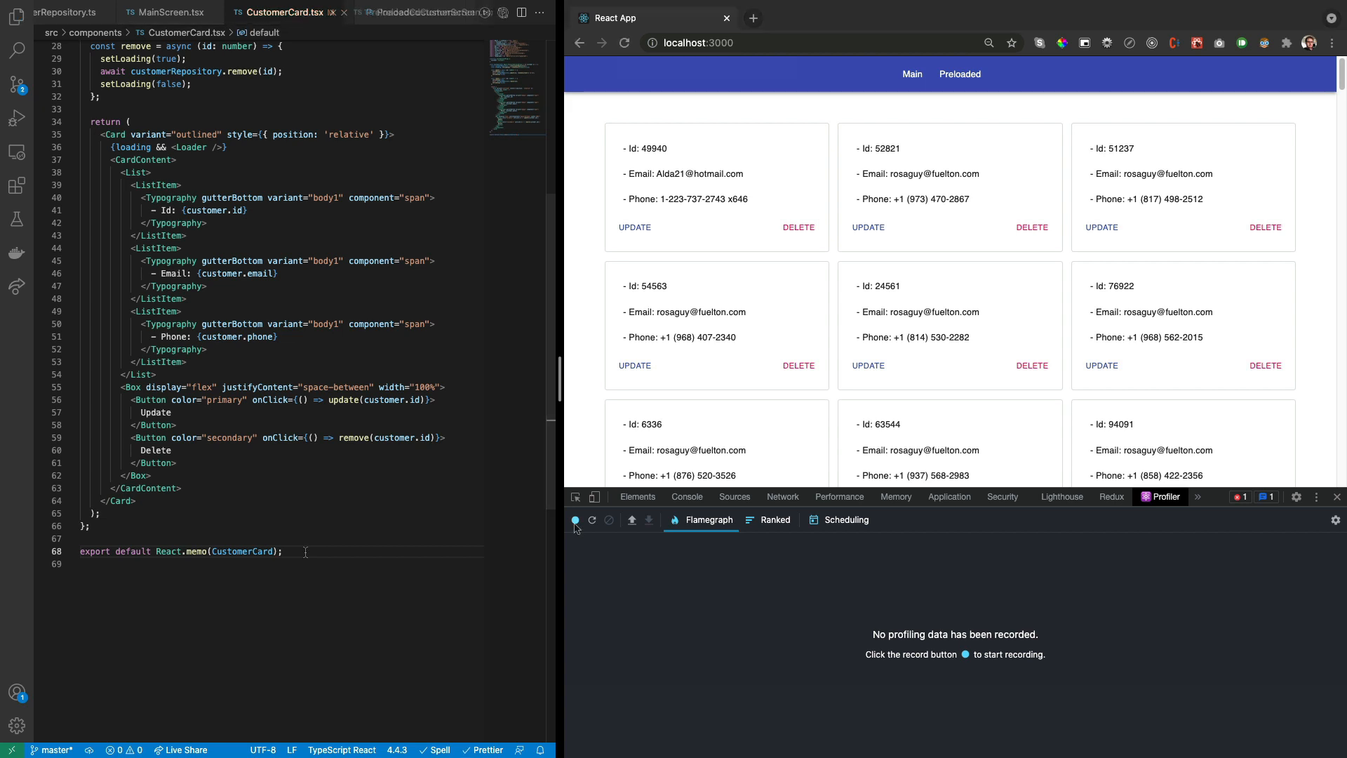
Record a new profile of updating the first customer and inspect its commits' CustomerCard renders.
click(574, 520)
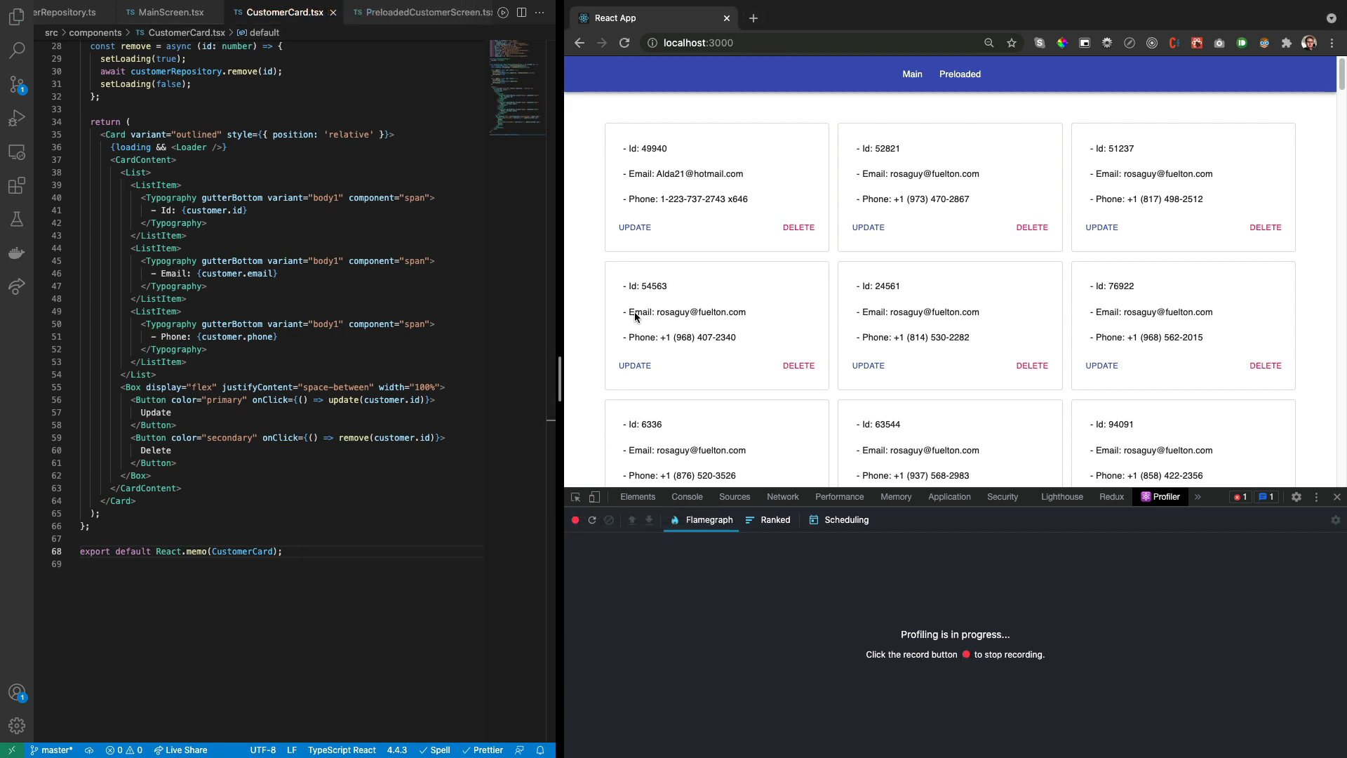
click(634, 226)
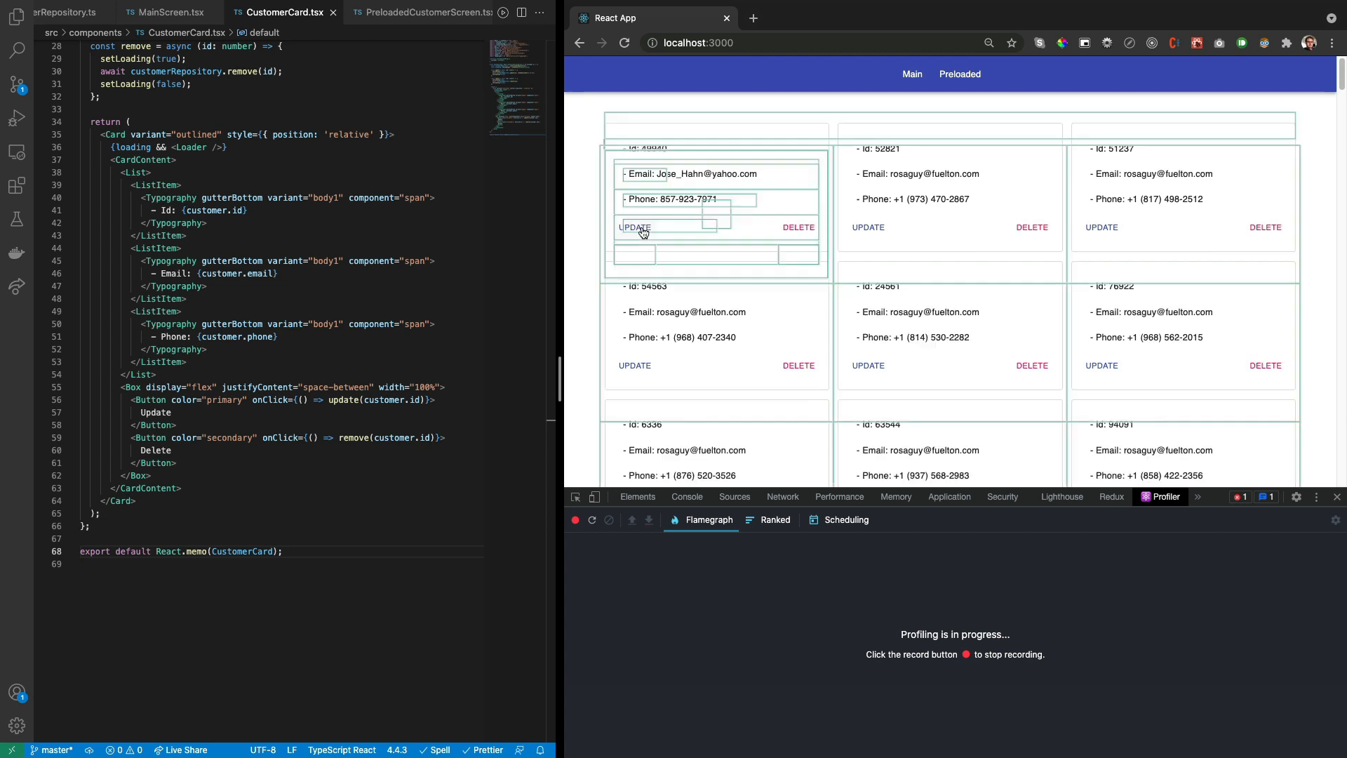
click(576, 519)
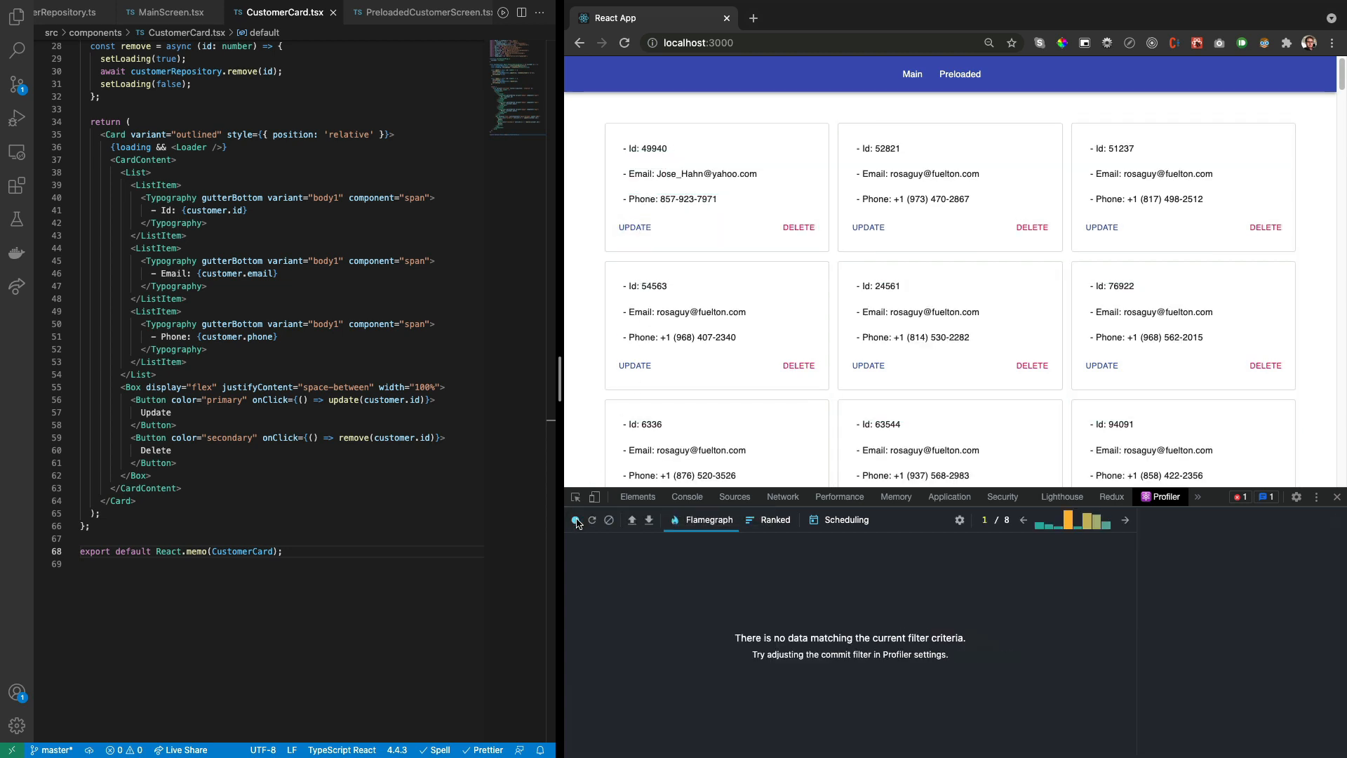
click(1067, 520)
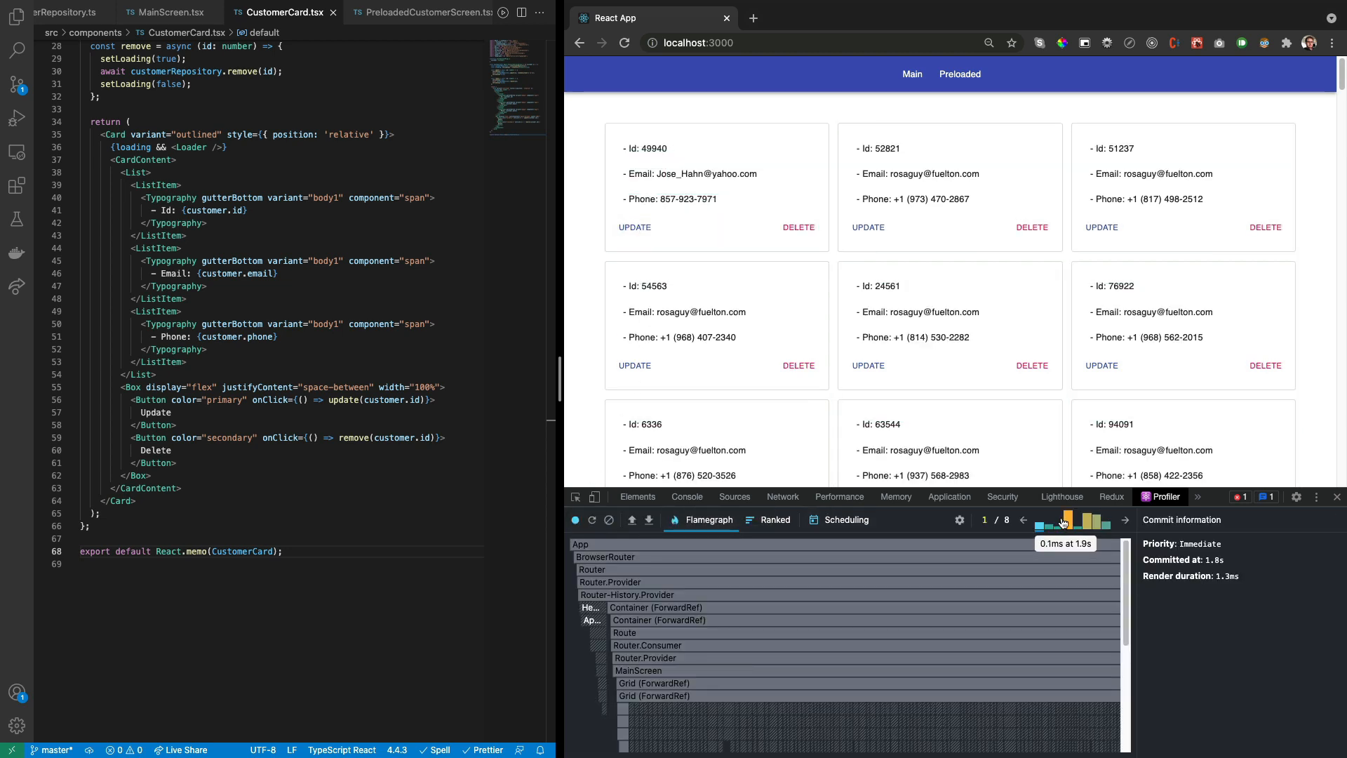
mouse_move(1085, 519)
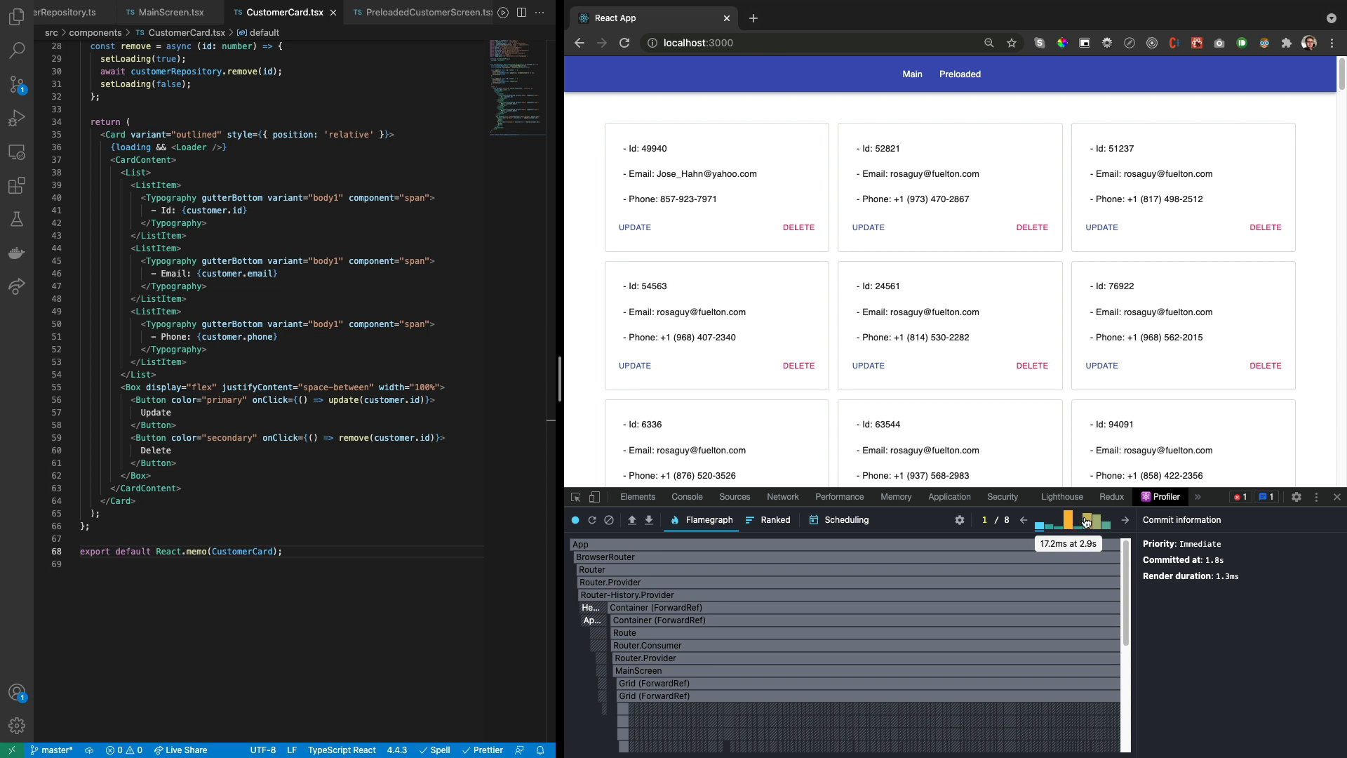
click(1067, 520)
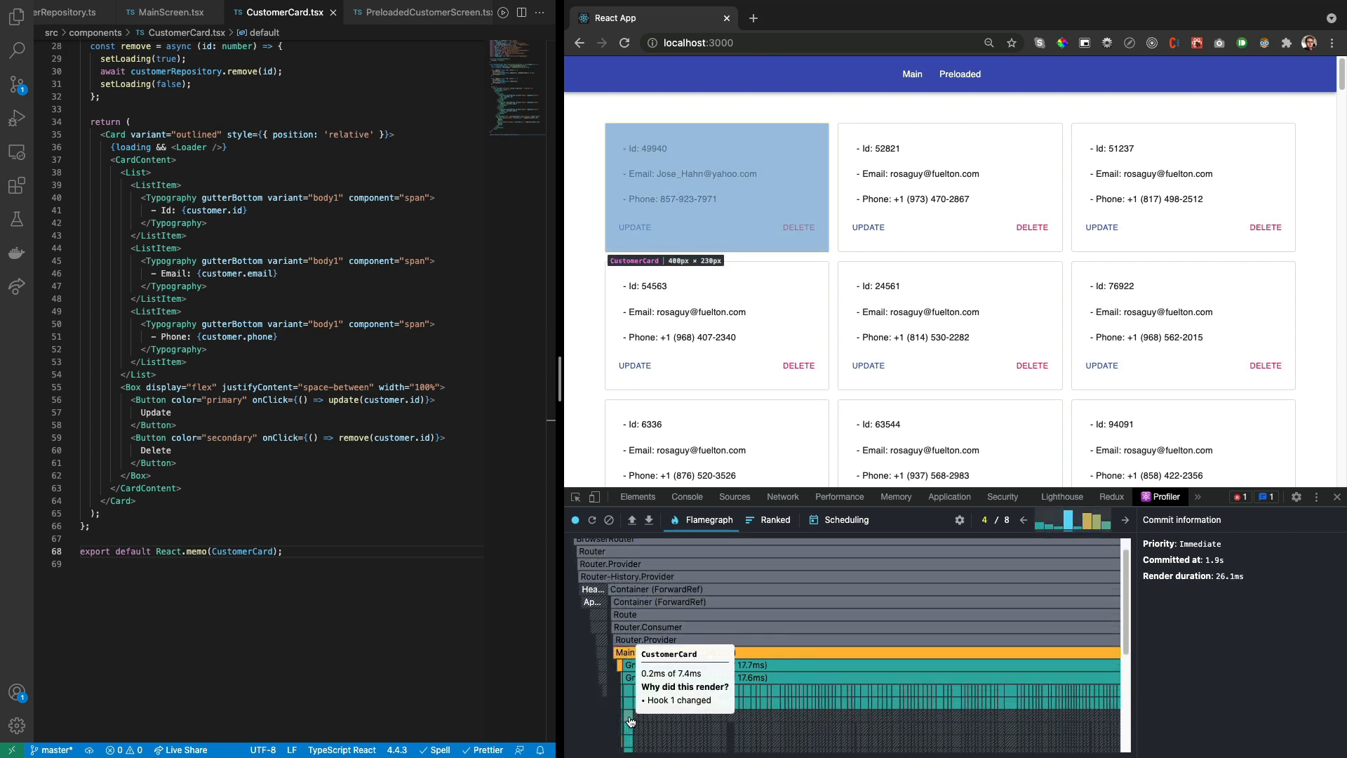